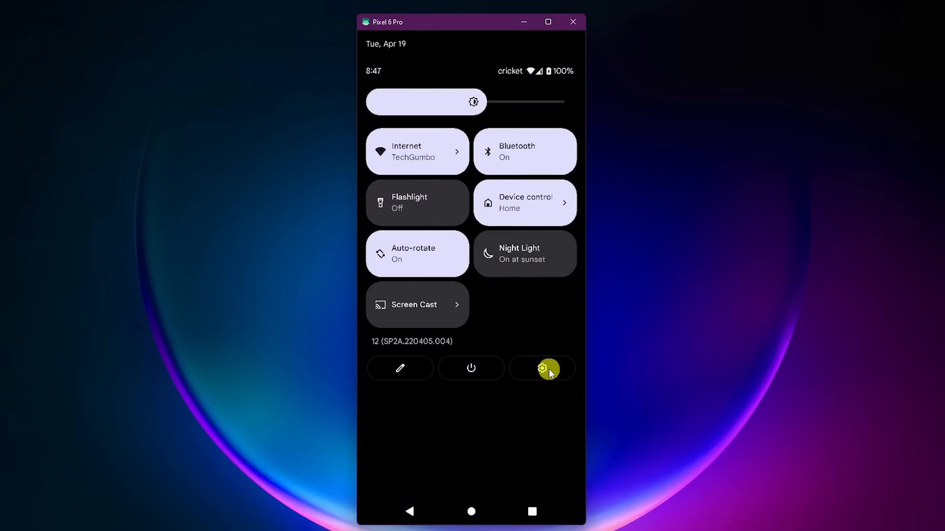
Open the full Settings app from the quick settings gear icon
{"action": "left_click", "coordinate": [541, 368]}
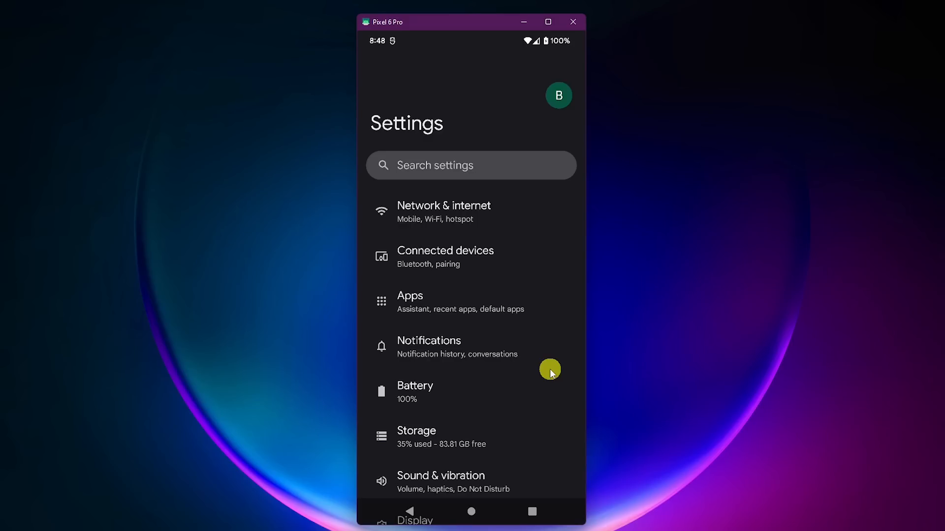
{"action": "mouse_move", "coordinate": [498, 173]}
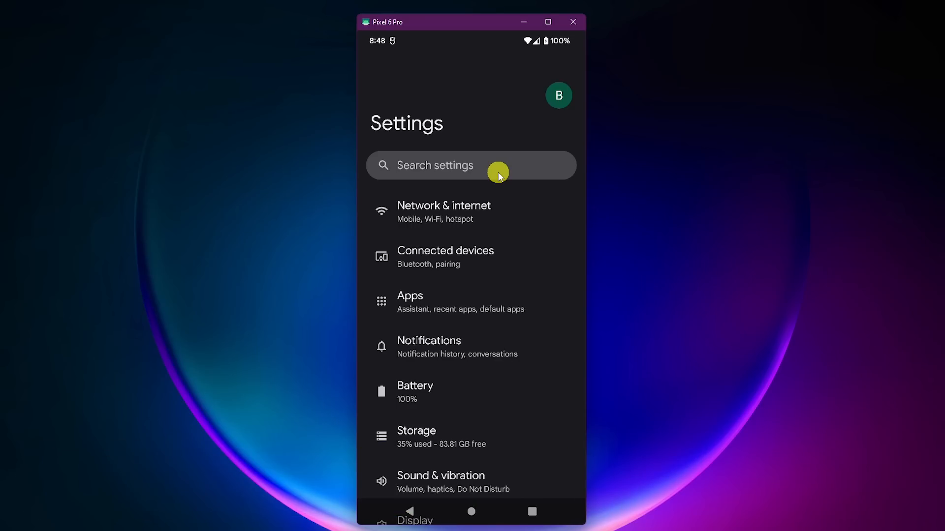
{"action": "mouse_move", "coordinate": [478, 348]}
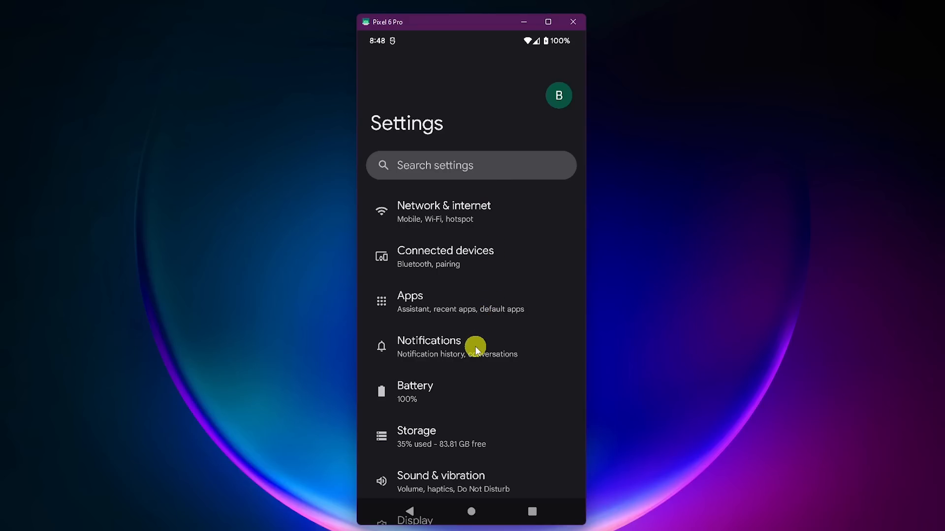
Turn on Do Not Disturb now from Notifications > Do Not Disturb
{"action": "left_click", "coordinate": [429, 347]}
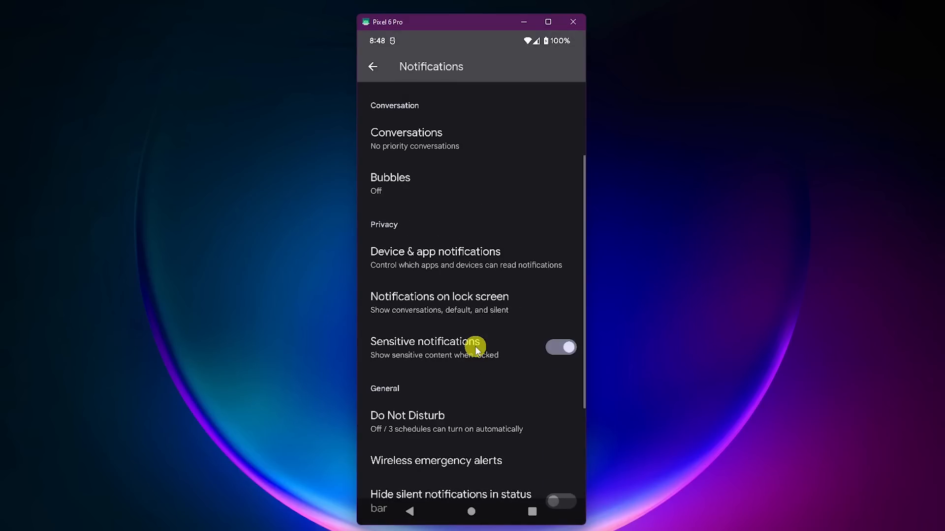
{"action": "mouse_move", "coordinate": [426, 391]}
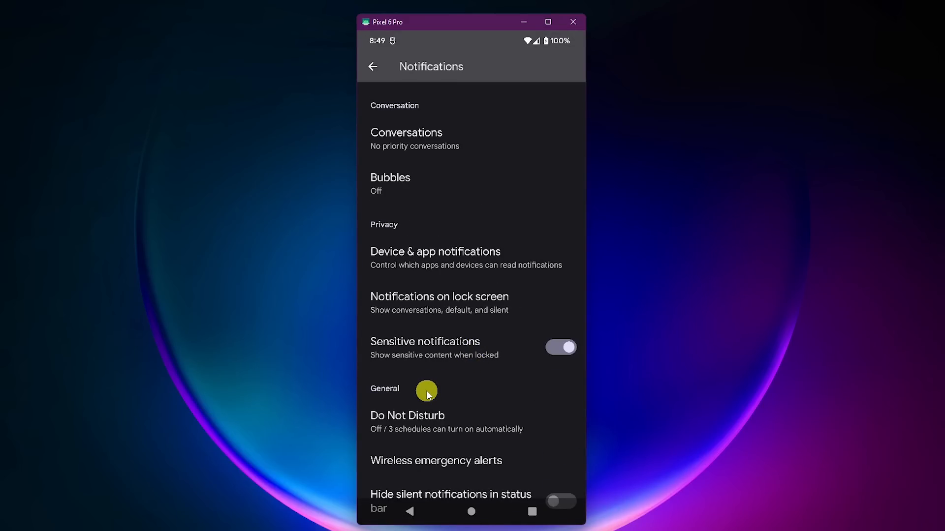
{"action": "mouse_move", "coordinate": [424, 419]}
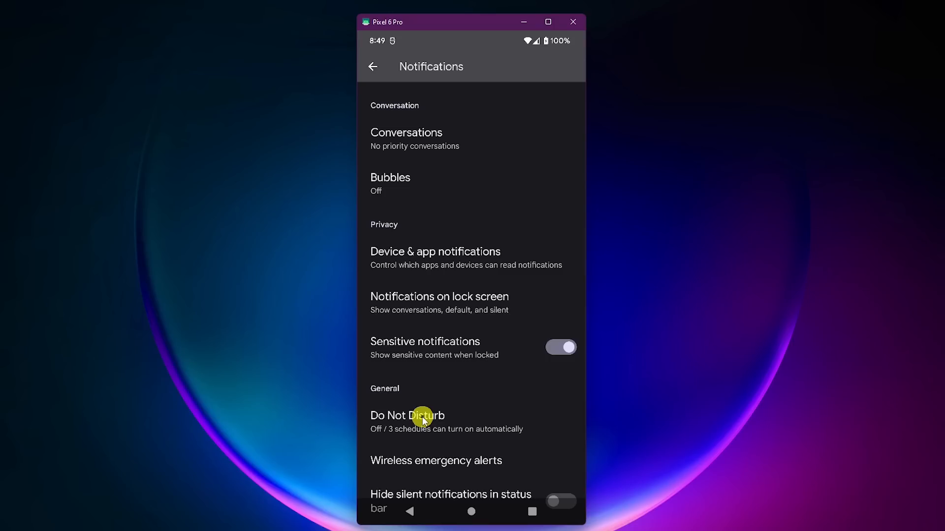
{"action": "left_click", "coordinate": [408, 416]}
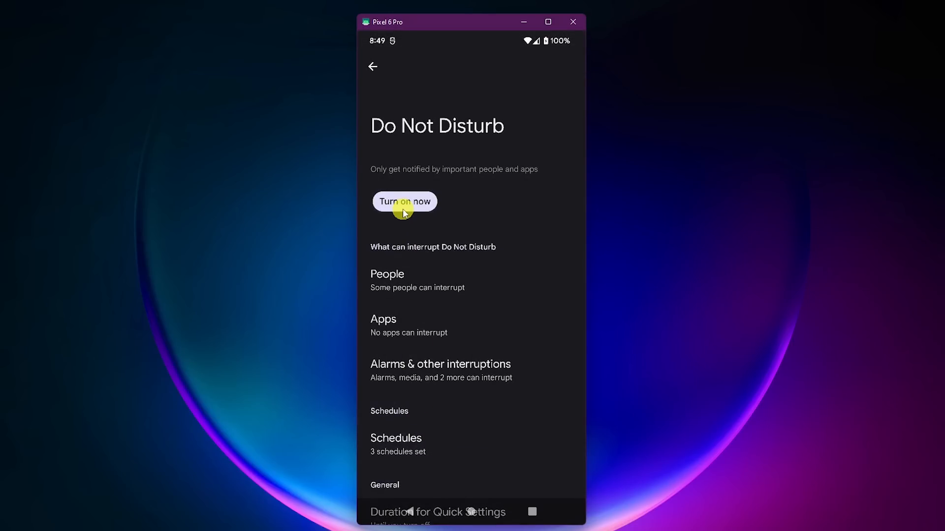
{"action": "left_click", "coordinate": [404, 201]}
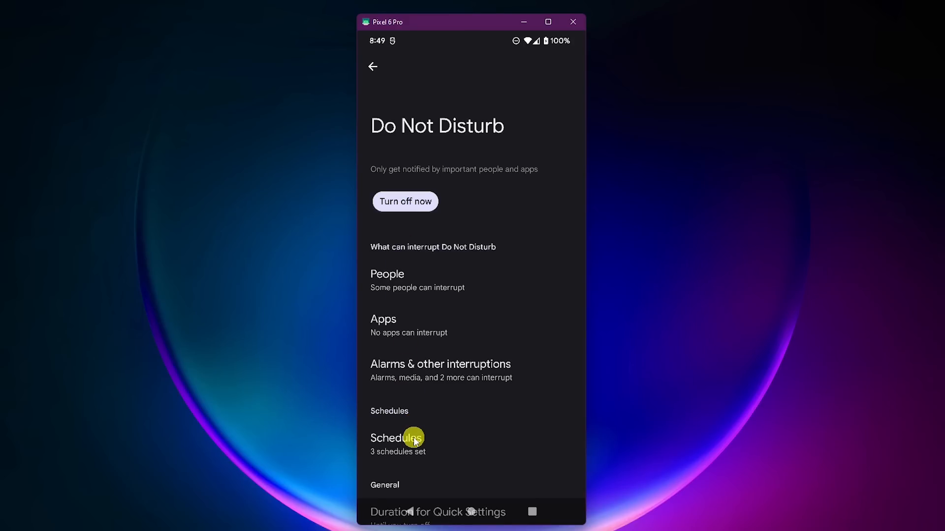
Keep the Sleeping schedule set to every day, 11:00 PM to 4:00 AM, and confirm
{"action": "left_click", "coordinate": [397, 443]}
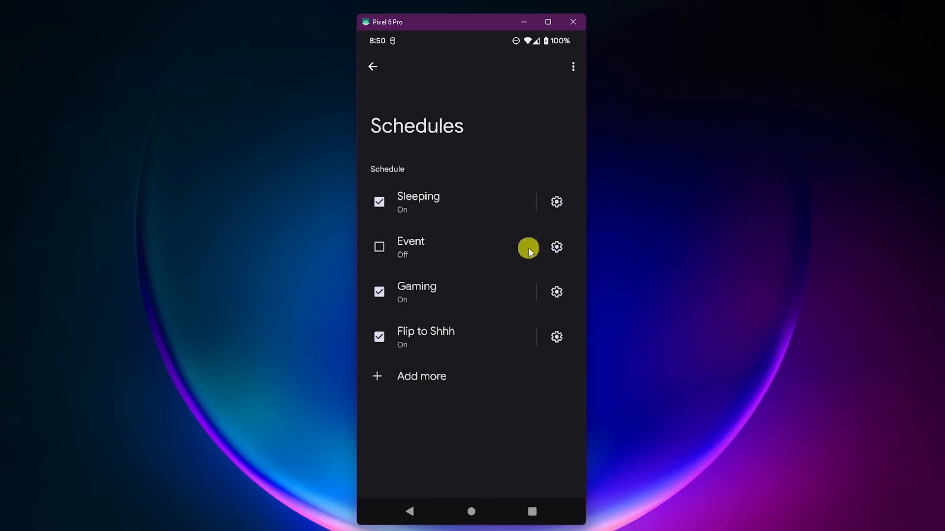
{"action": "mouse_move", "coordinate": [553, 216]}
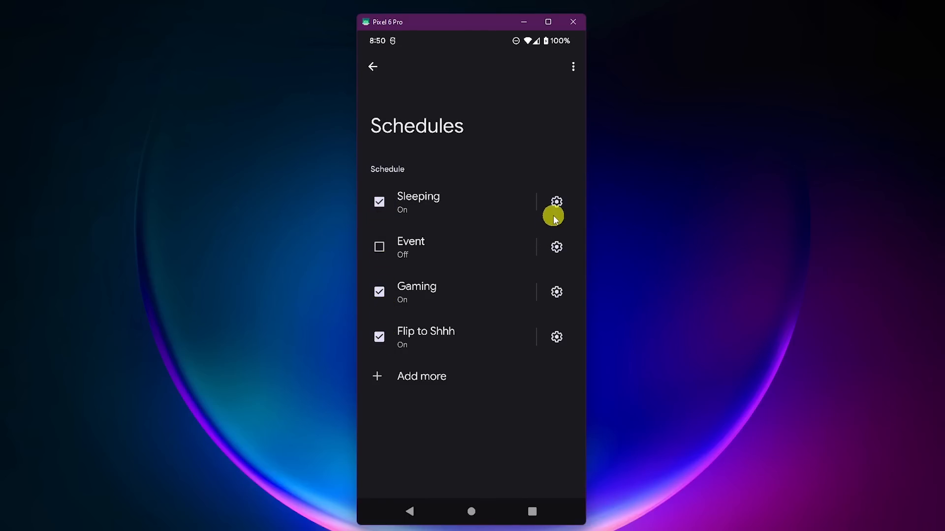
{"action": "left_click", "coordinate": [555, 202]}
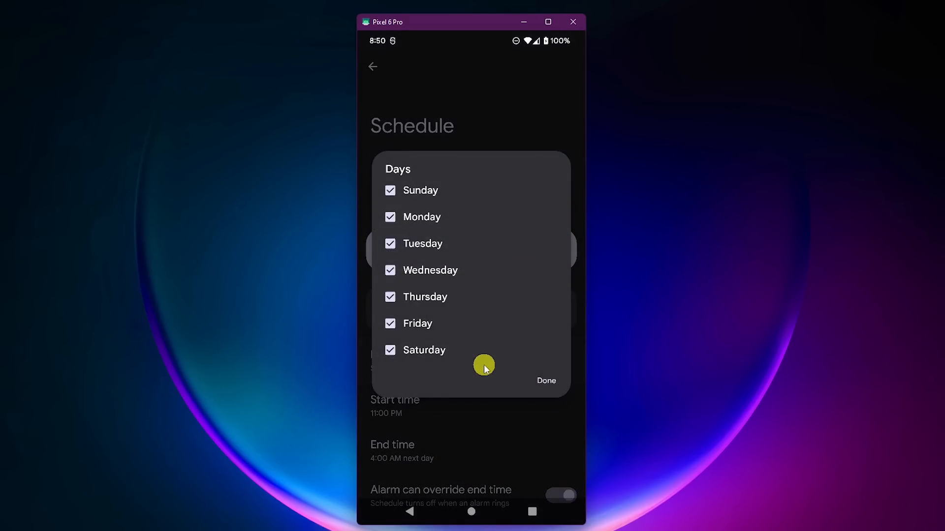
{"action": "left_click", "coordinate": [544, 380]}
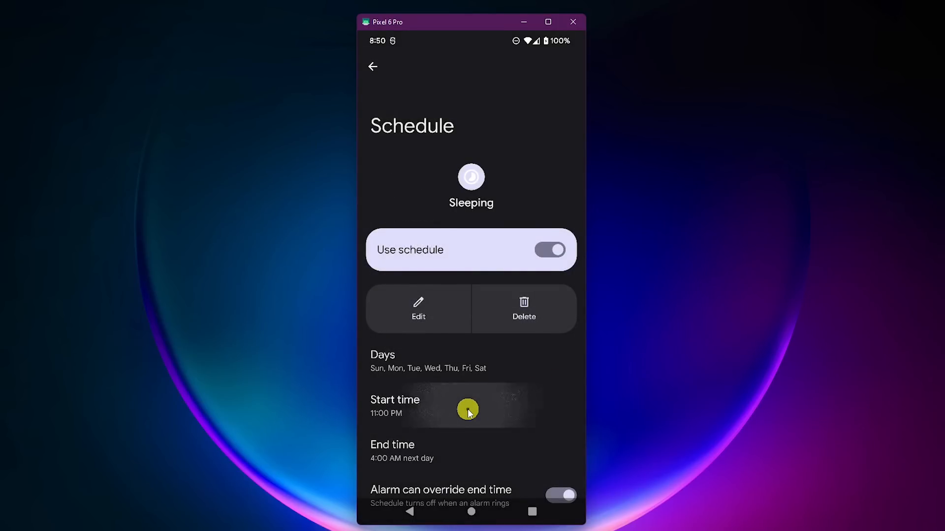
{"action": "mouse_move", "coordinate": [453, 452]}
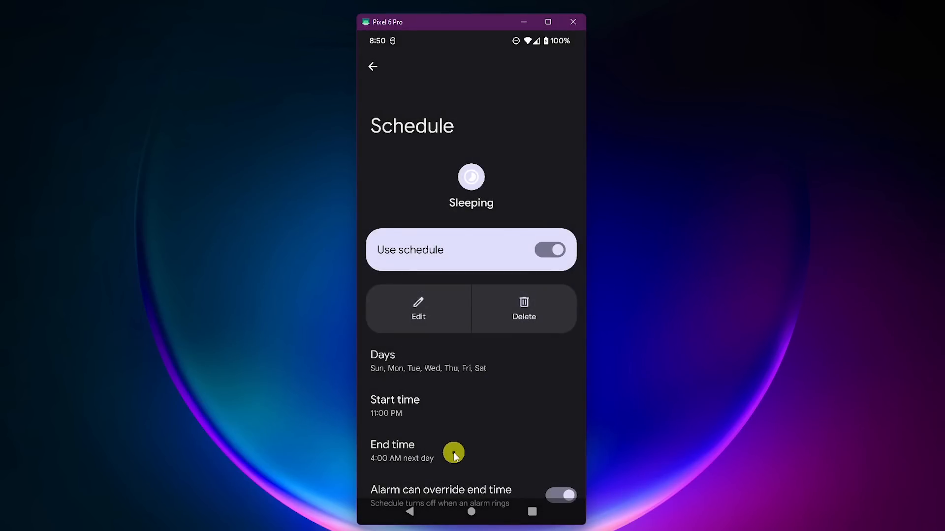
{"action": "mouse_move", "coordinate": [529, 368]}
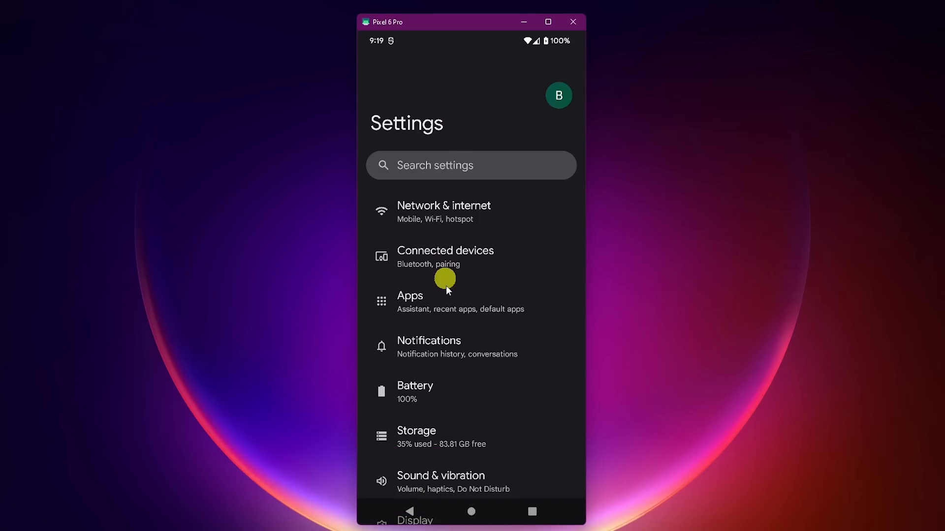
Switch on Adaptive Battery and Adaptive Charging under Battery > Adaptive preferences, then go back
{"action": "left_click", "coordinate": [414, 392]}
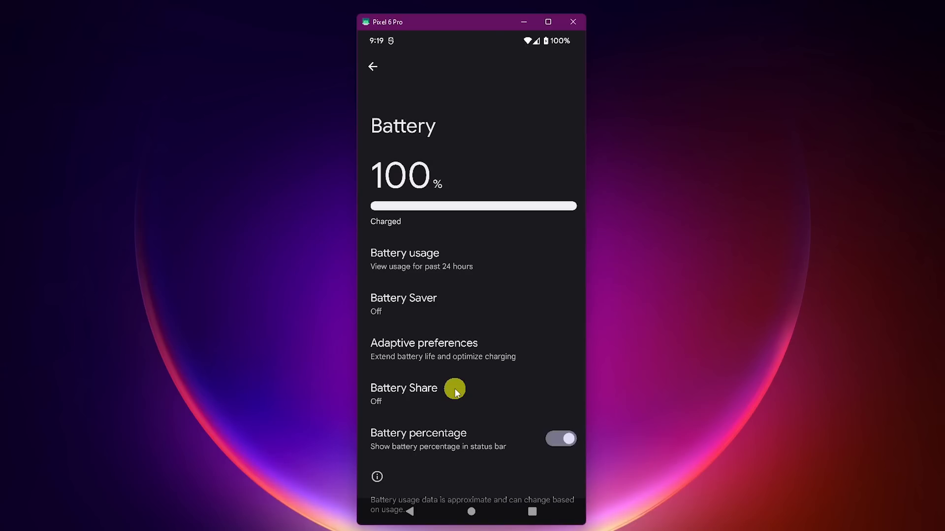
{"action": "mouse_move", "coordinate": [492, 356]}
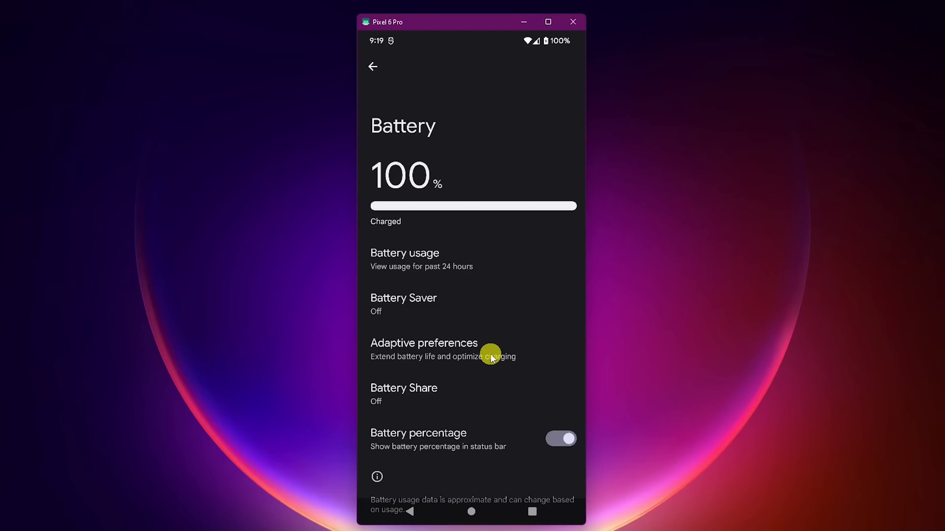
{"action": "left_click", "coordinate": [423, 349]}
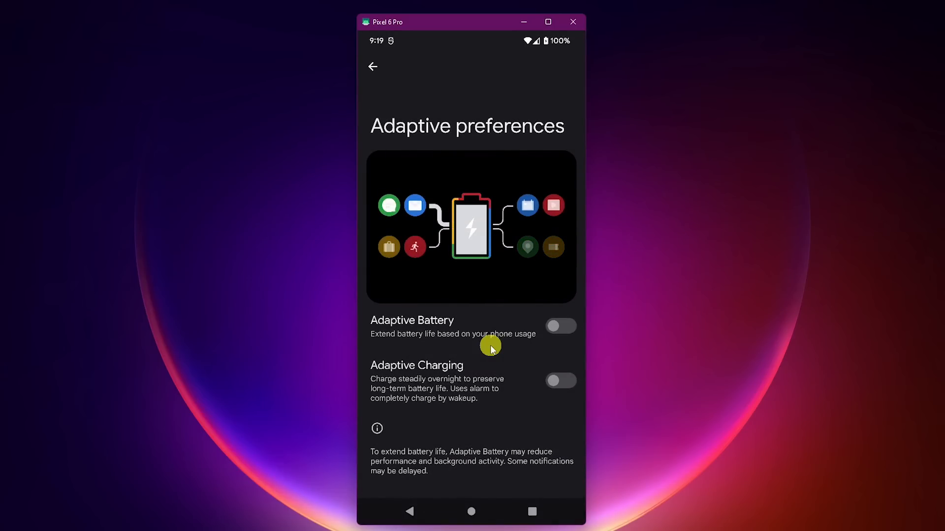
{"action": "left_click", "coordinate": [560, 326]}
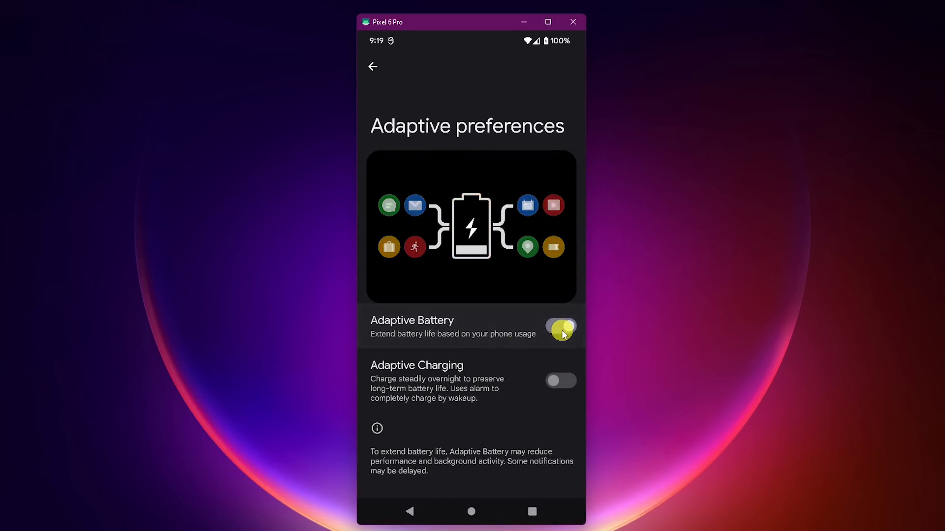
{"action": "left_click", "coordinate": [560, 380]}
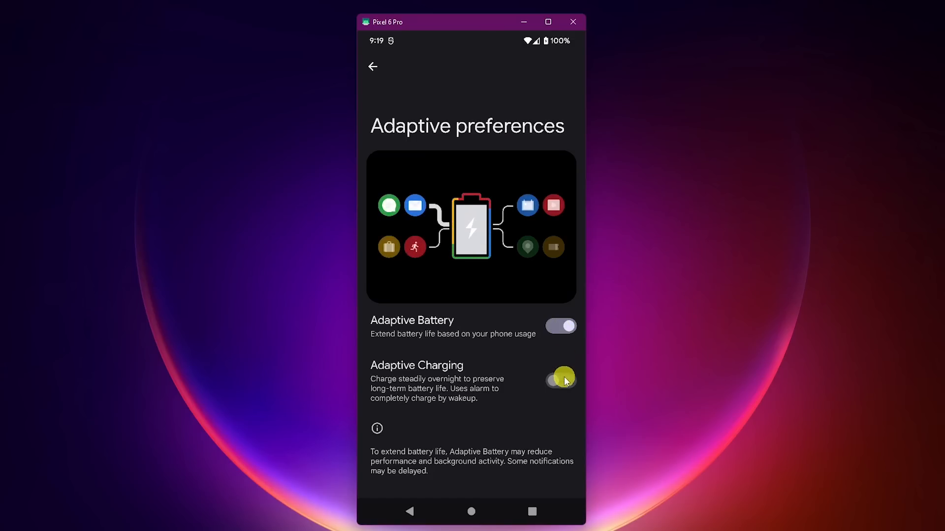
{"action": "left_click", "coordinate": [560, 380]}
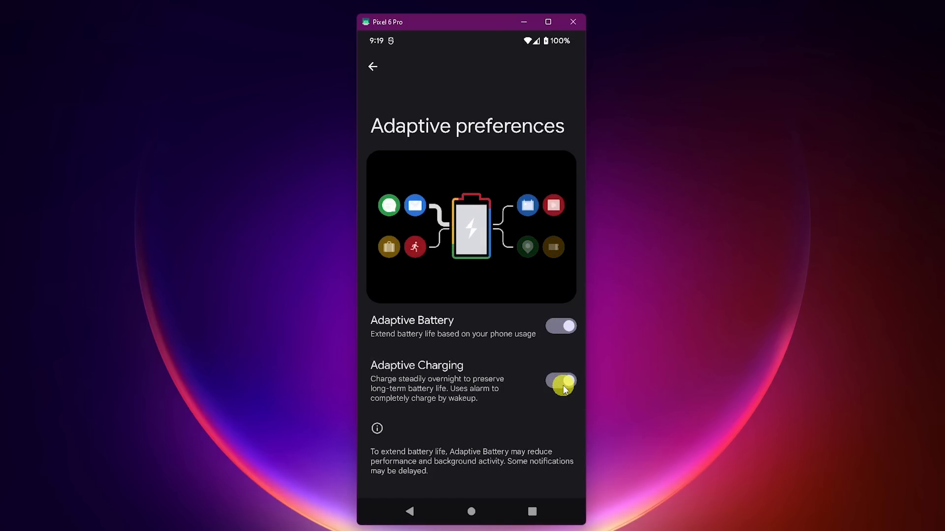
{"action": "left_click", "coordinate": [372, 66]}
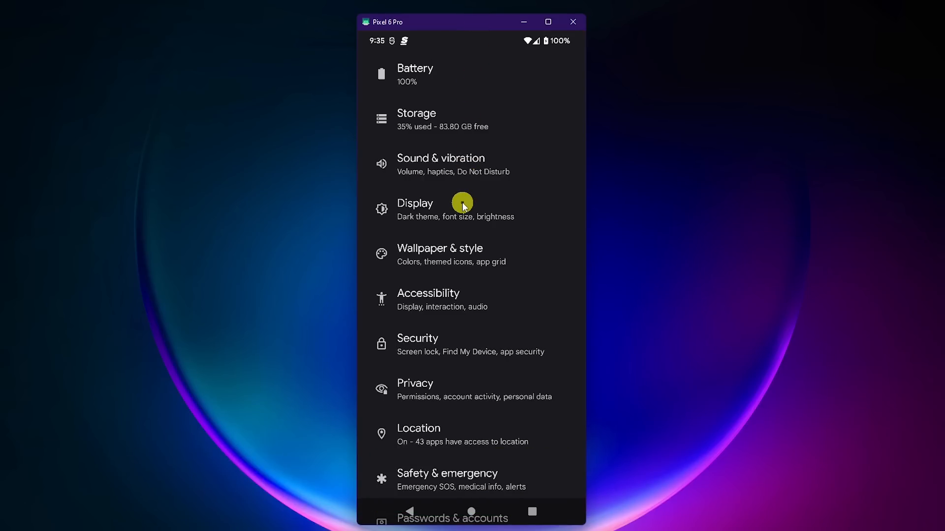
Turn off Adaptive brightness in Display and lower brightness to 46%
{"action": "left_click", "coordinate": [415, 209]}
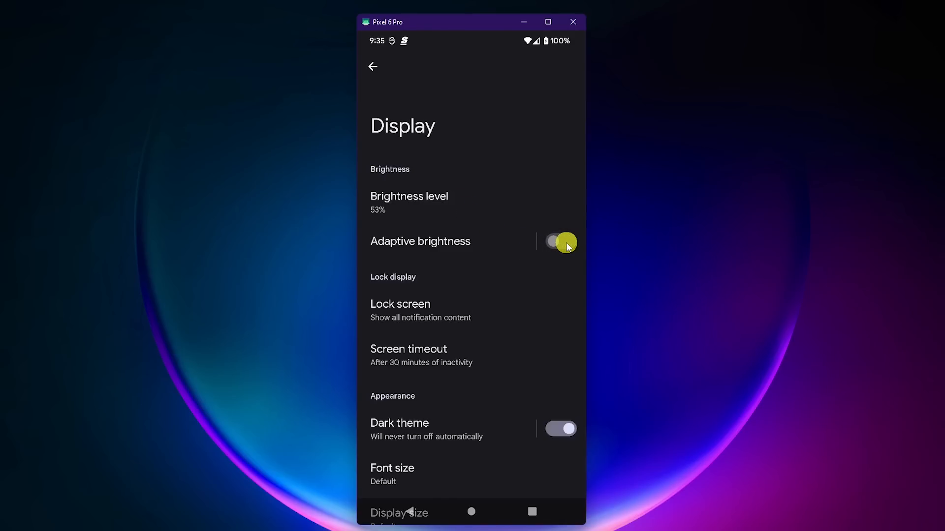
{"action": "left_click", "coordinate": [560, 242]}
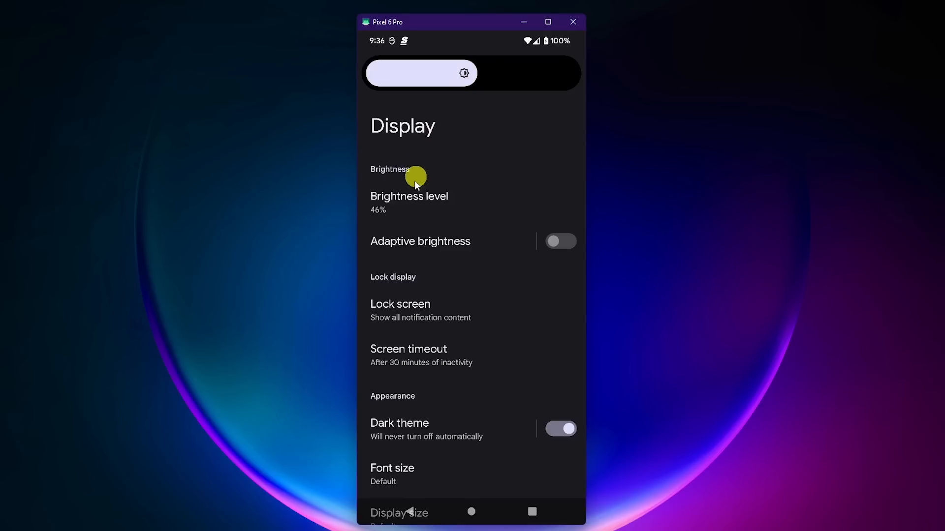
{"action": "mouse_move", "coordinate": [411, 212]}
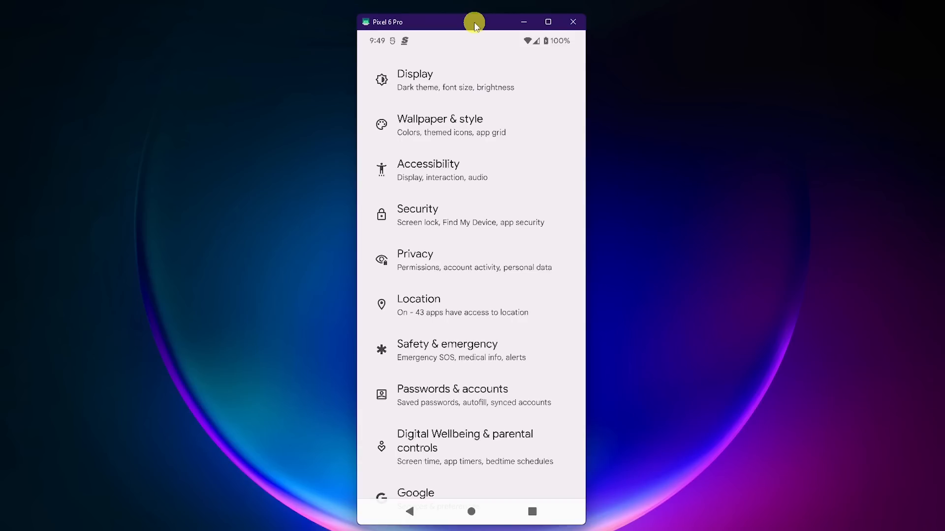
Switch Dark theme on in Display and return to the main settings list
{"action": "left_click", "coordinate": [414, 80]}
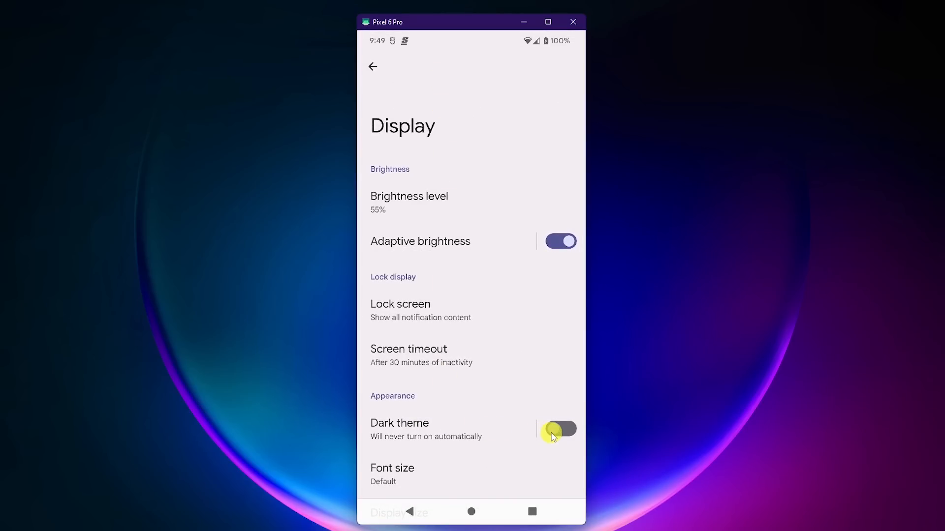
{"action": "left_click", "coordinate": [560, 428]}
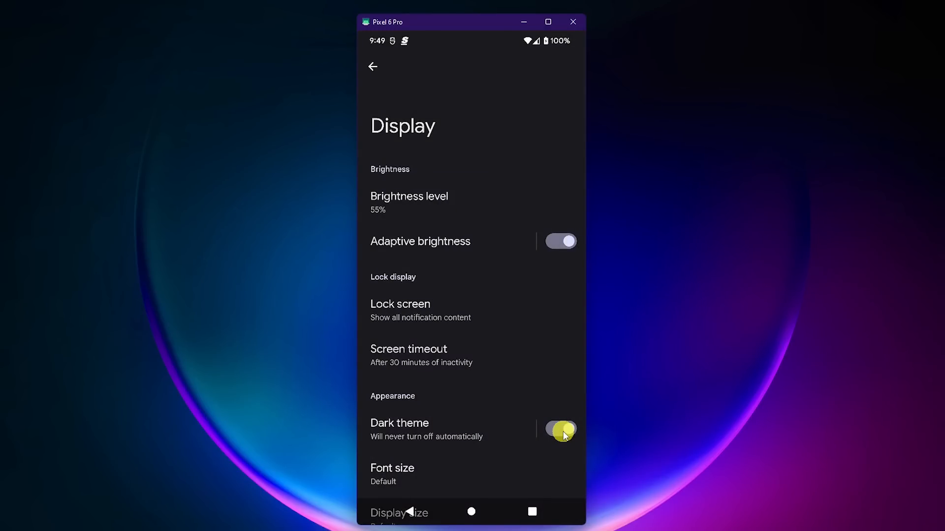
{"action": "left_click", "coordinate": [372, 65]}
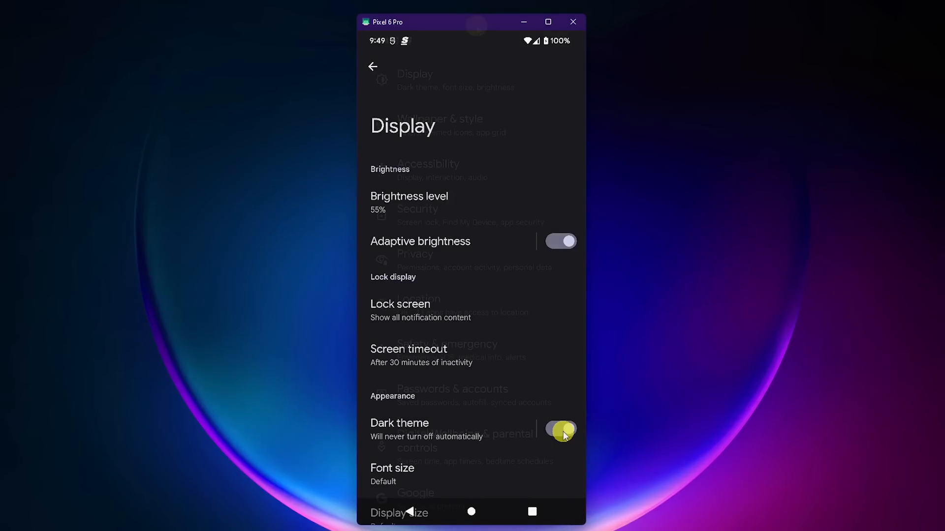
{"action": "left_click", "coordinate": [372, 66]}
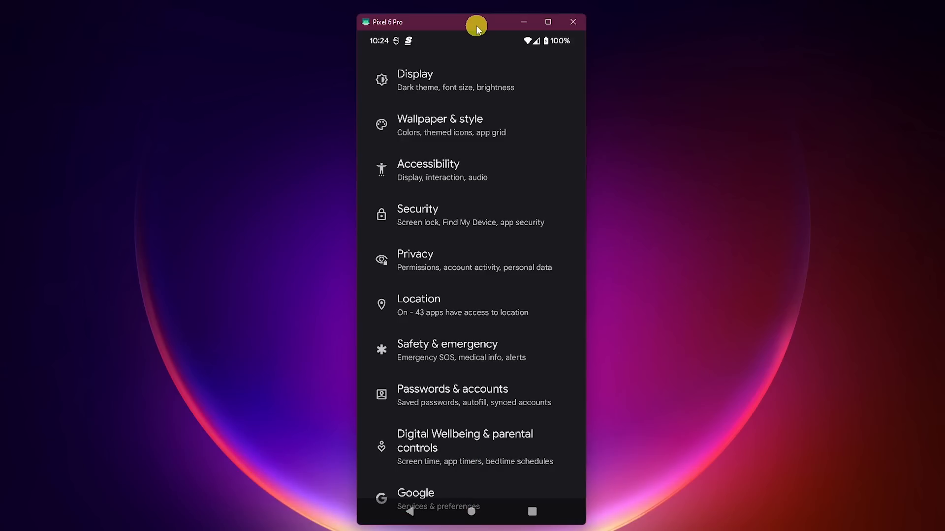
{"action": "mouse_move", "coordinate": [451, 216]}
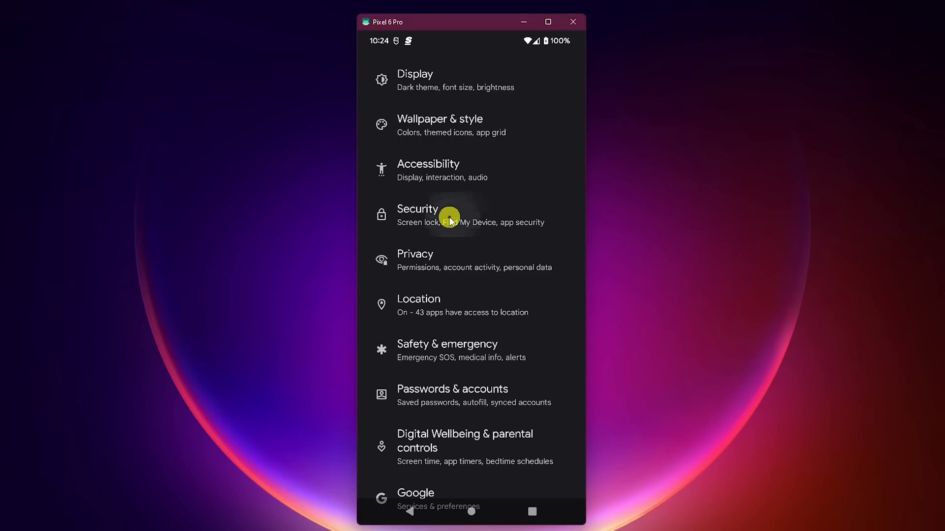
Enable Use Find My Device under Security and open the Find My Device app's store listing
{"action": "left_click", "coordinate": [418, 216]}
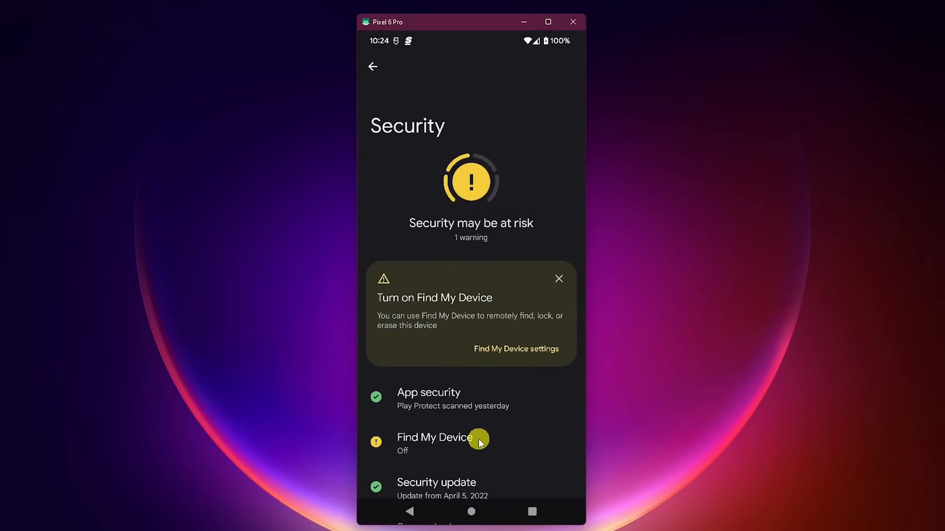
{"action": "left_click", "coordinate": [434, 442]}
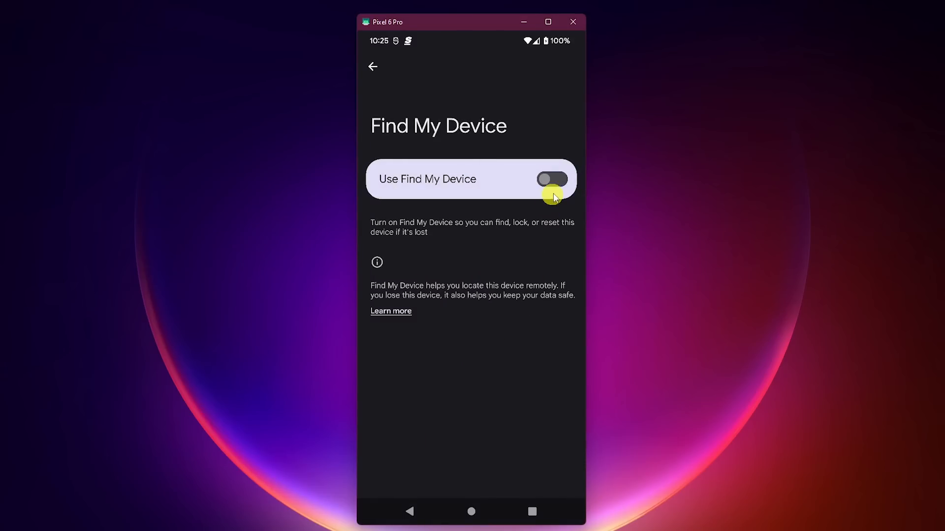
{"action": "left_click", "coordinate": [551, 179]}
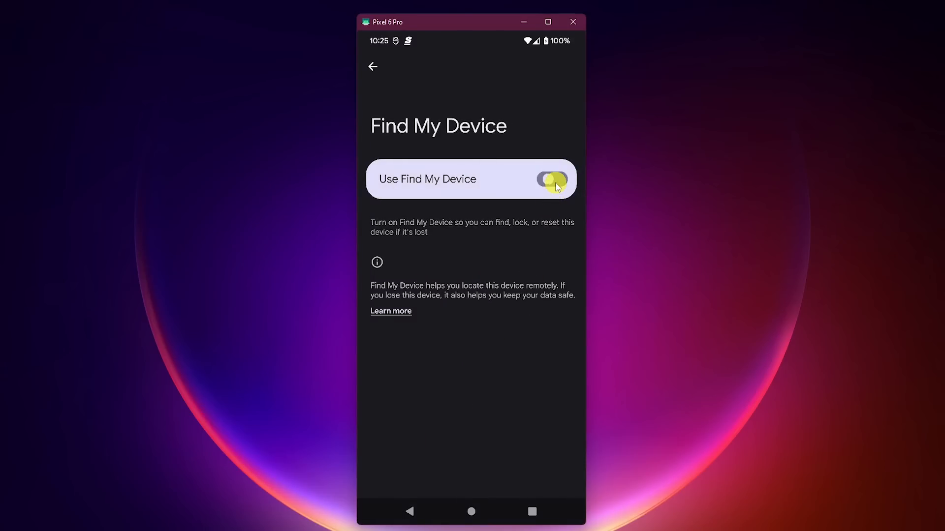
{"action": "left_click", "coordinate": [549, 179]}
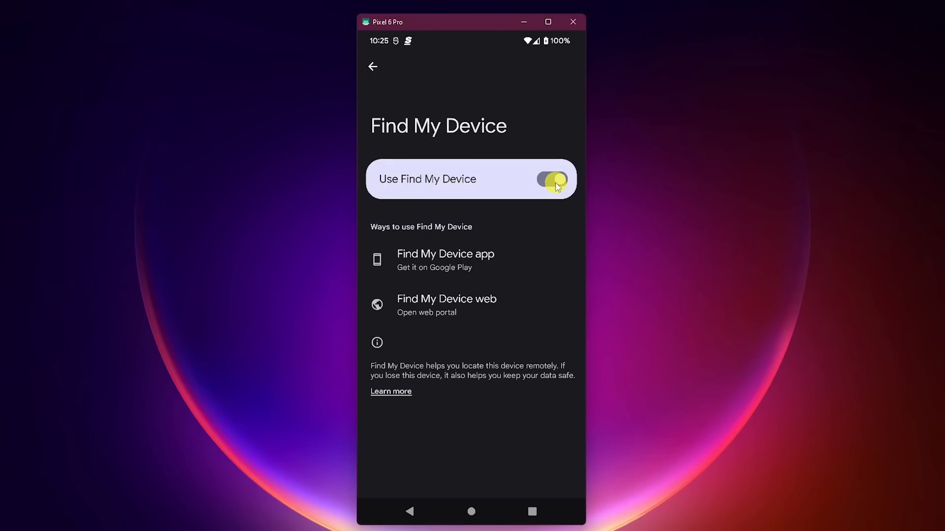
{"action": "left_click", "coordinate": [445, 259]}
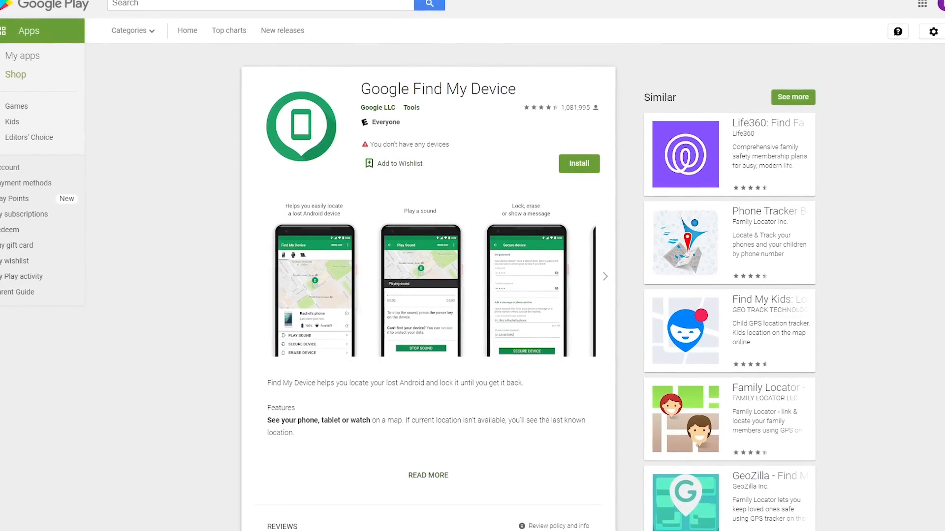
Scroll the Find My Device portal to view the Pixel 6 Pro's map location
{"action": "scroll", "scroll_direction": "down", "scroll_amount": 3}
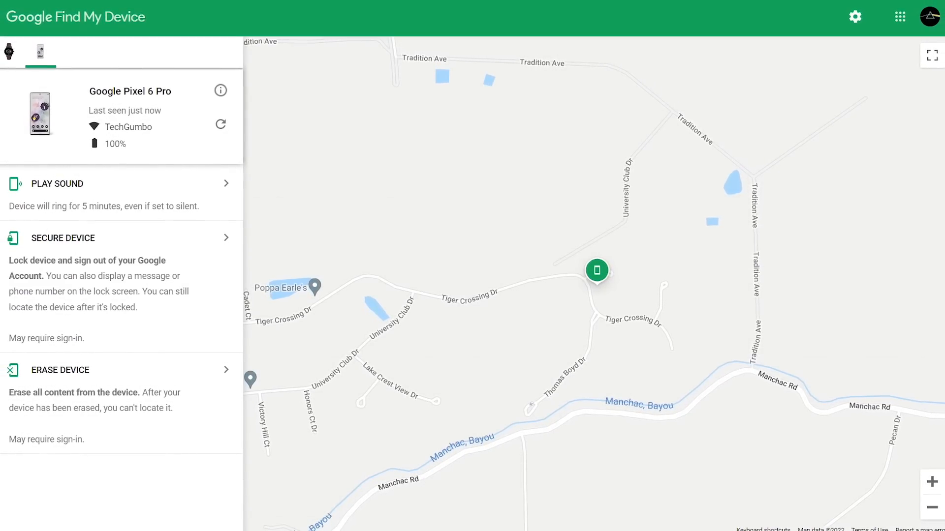
{"action": "mouse_move", "coordinate": [119, 190]}
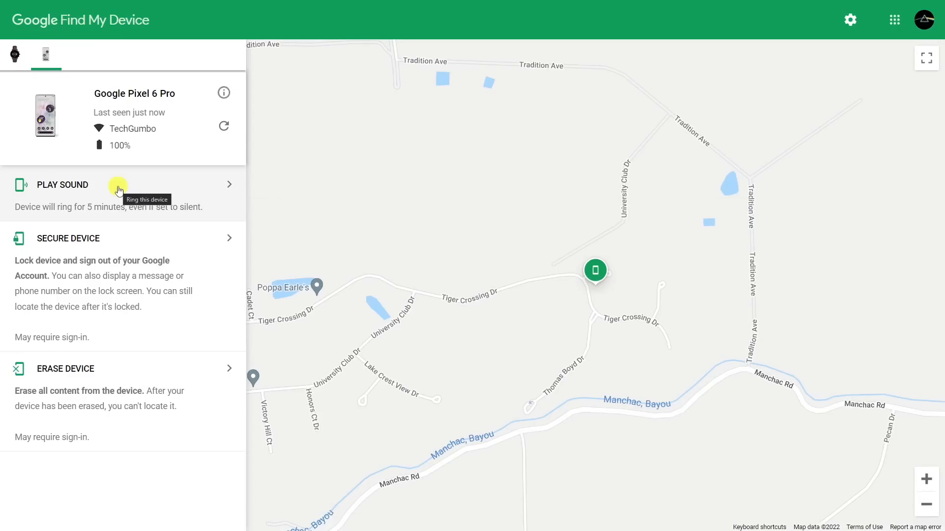
{"action": "mouse_move", "coordinate": [118, 232]}
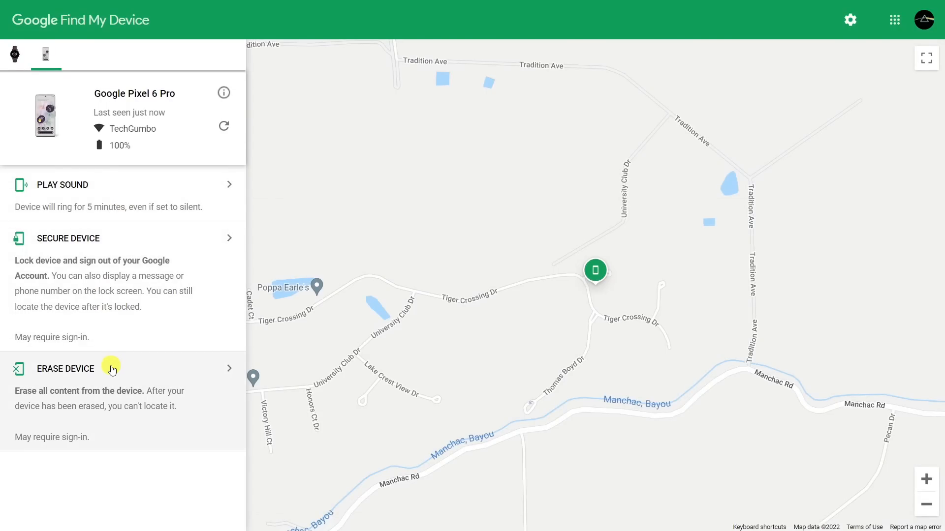
{"action": "mouse_move", "coordinate": [111, 368]}
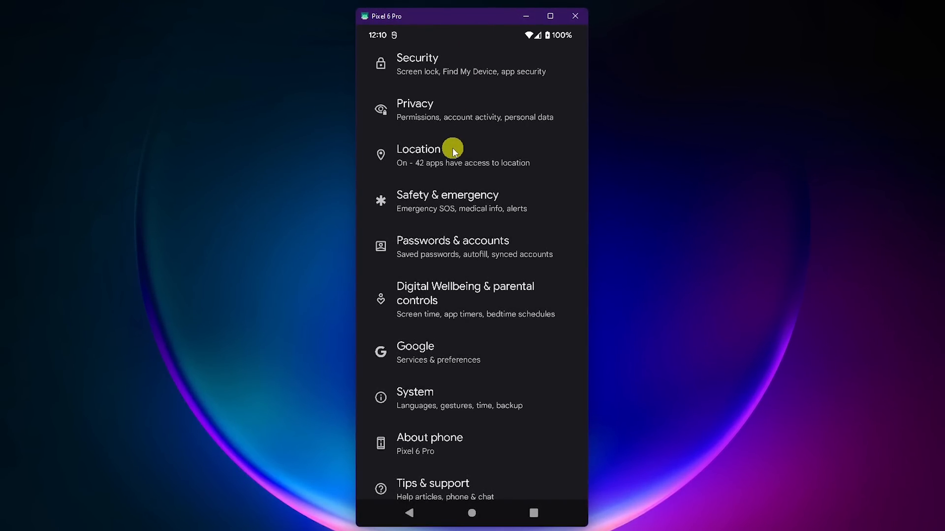
{"action": "left_click", "coordinate": [418, 150]}
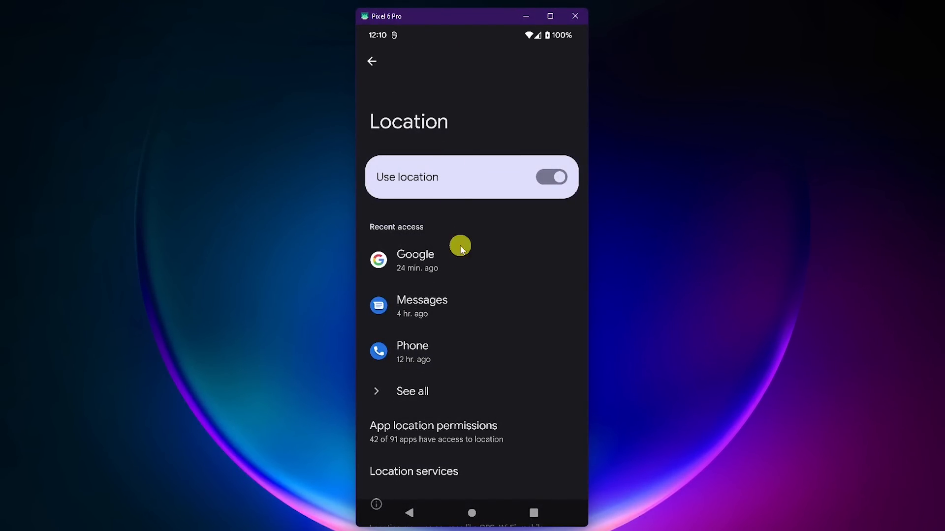
{"action": "mouse_move", "coordinate": [508, 430]}
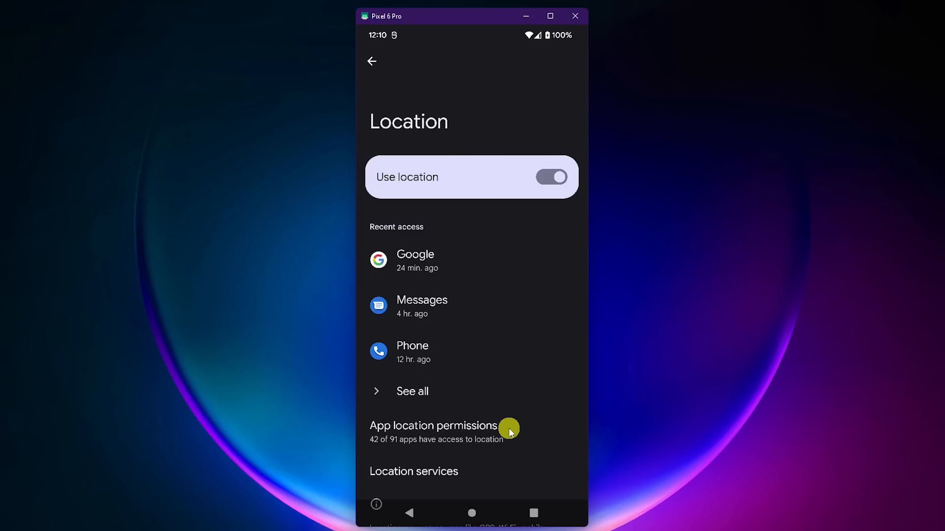
{"action": "left_click", "coordinate": [433, 426]}
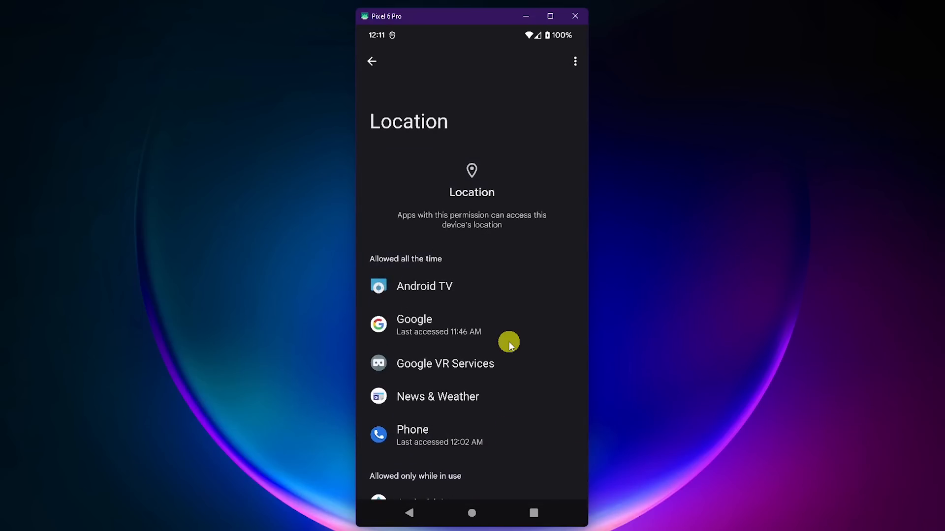
{"action": "mouse_move", "coordinate": [463, 263]}
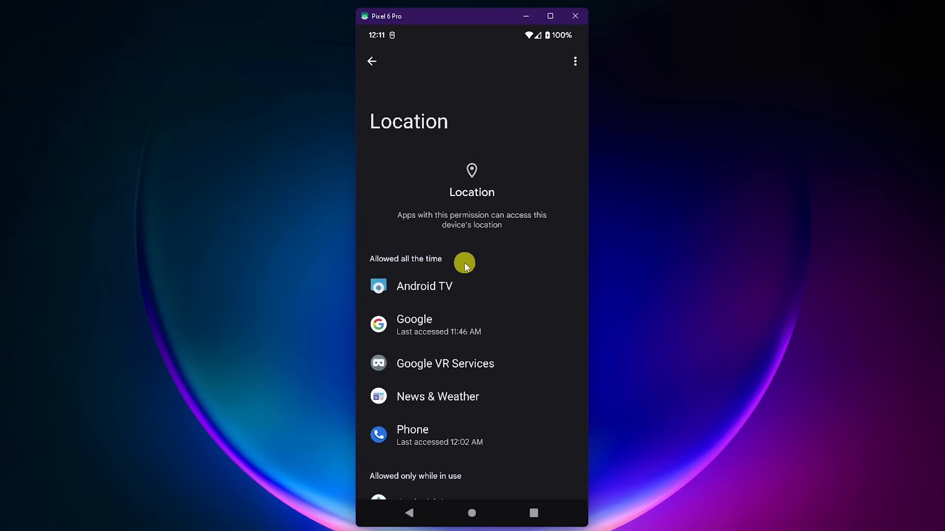
{"action": "scroll", "scroll_direction": "down", "scroll_amount": 3}
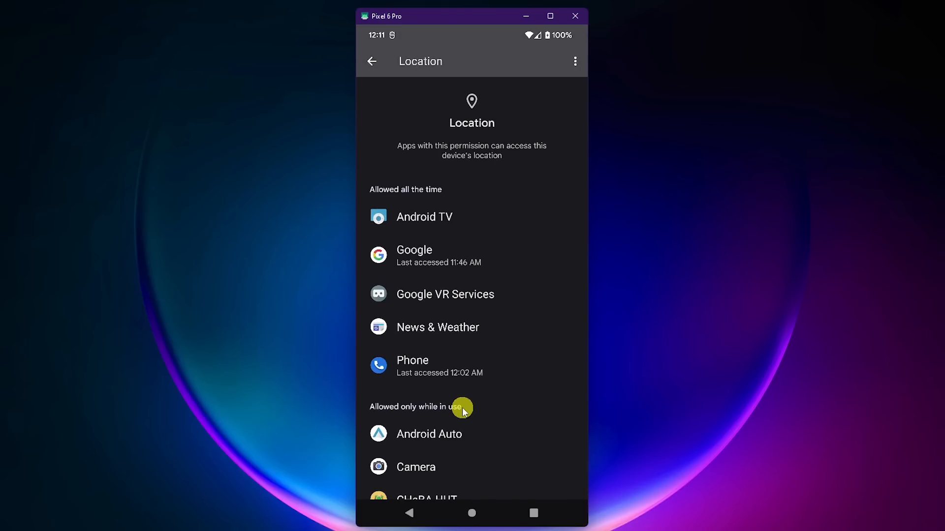
{"action": "mouse_move", "coordinate": [422, 260]}
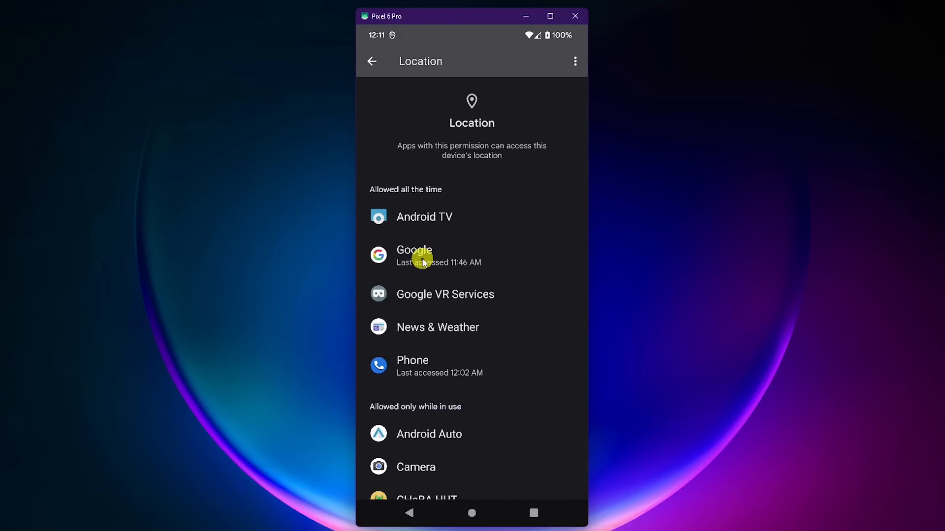
{"action": "left_click", "coordinate": [415, 256]}
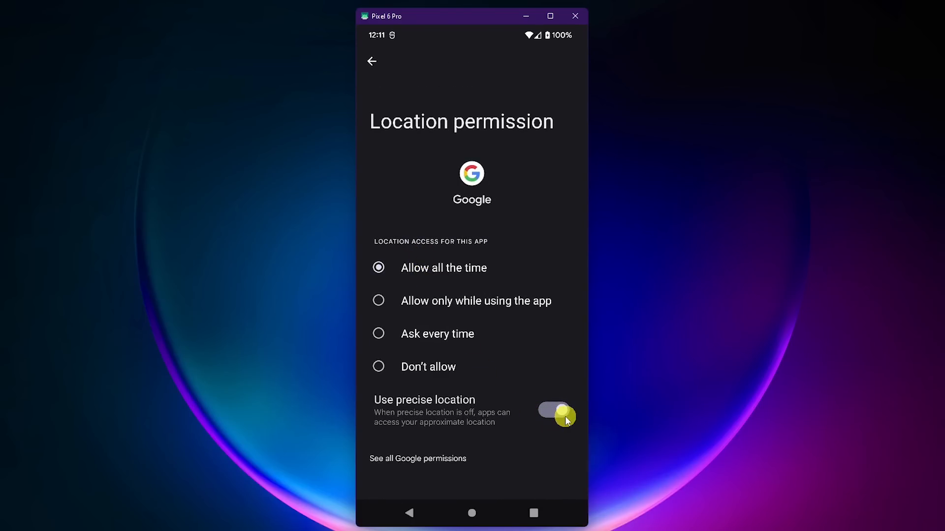
{"action": "left_click", "coordinate": [555, 411]}
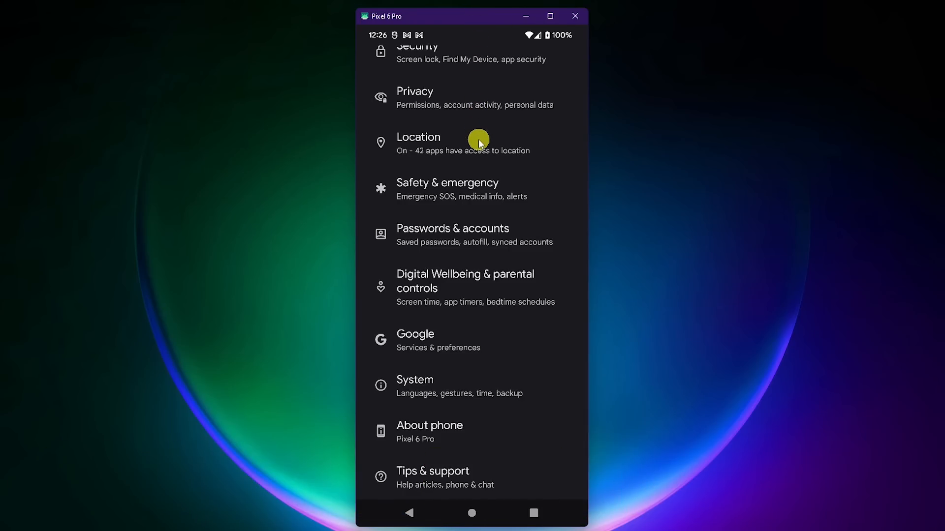
{"action": "left_click", "coordinate": [418, 143]}
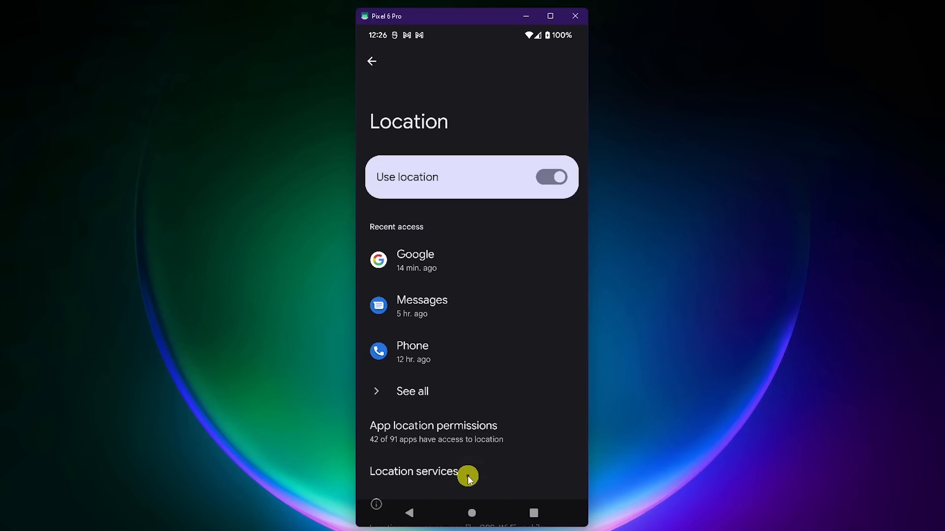
{"action": "left_click", "coordinate": [414, 471]}
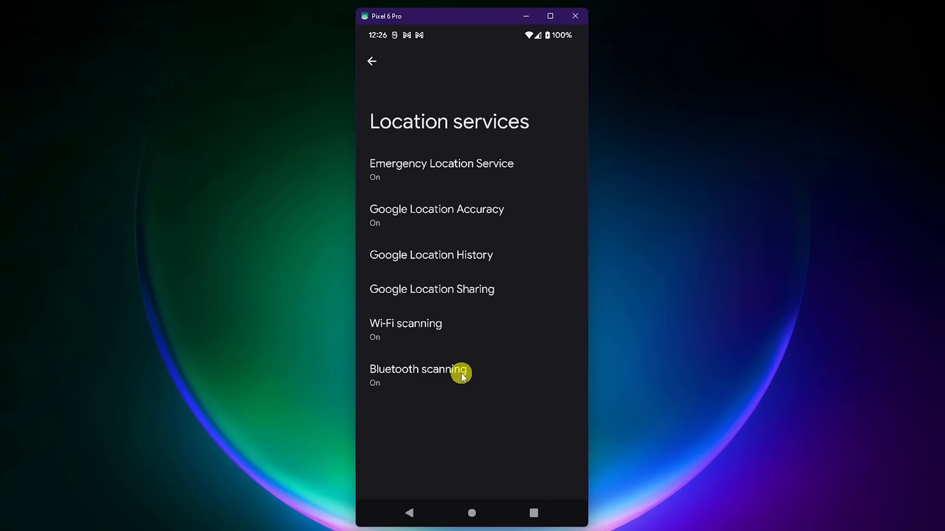
{"action": "left_click", "coordinate": [406, 323]}
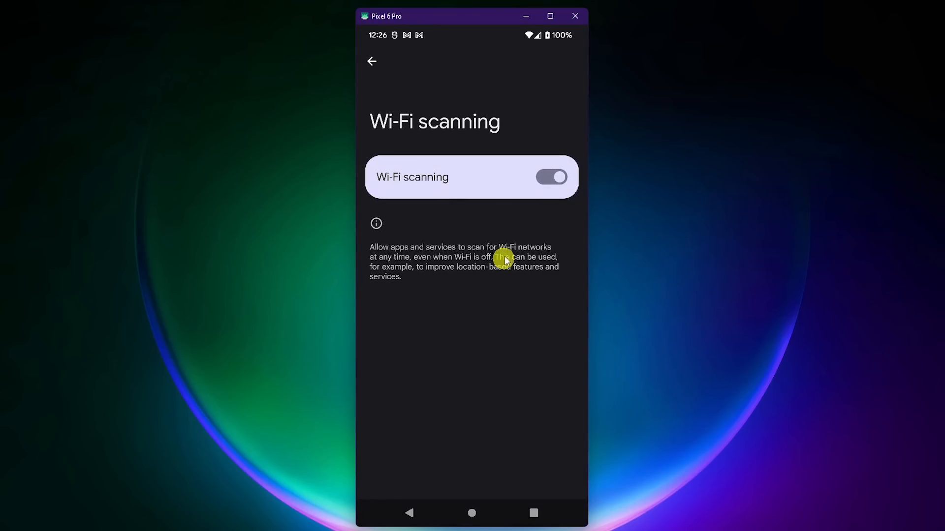
{"action": "left_click", "coordinate": [549, 178]}
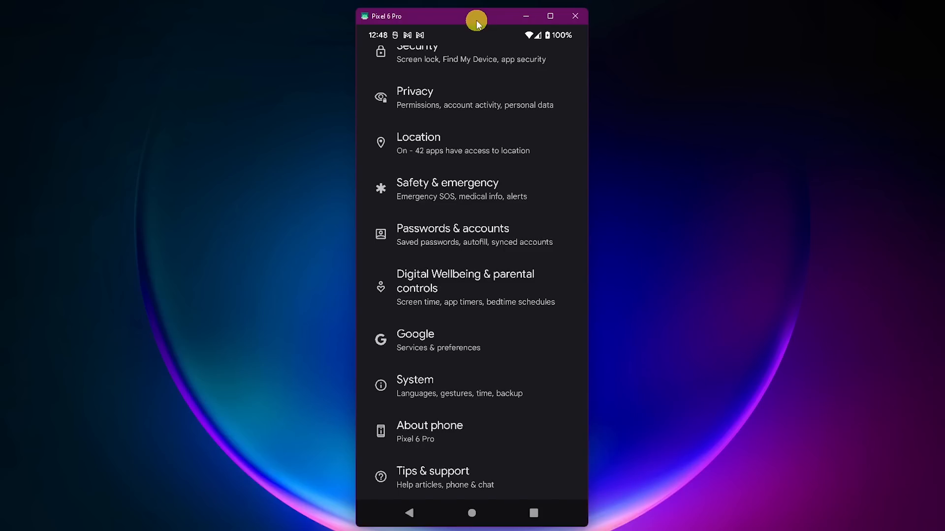
{"action": "mouse_move", "coordinate": [457, 304]}
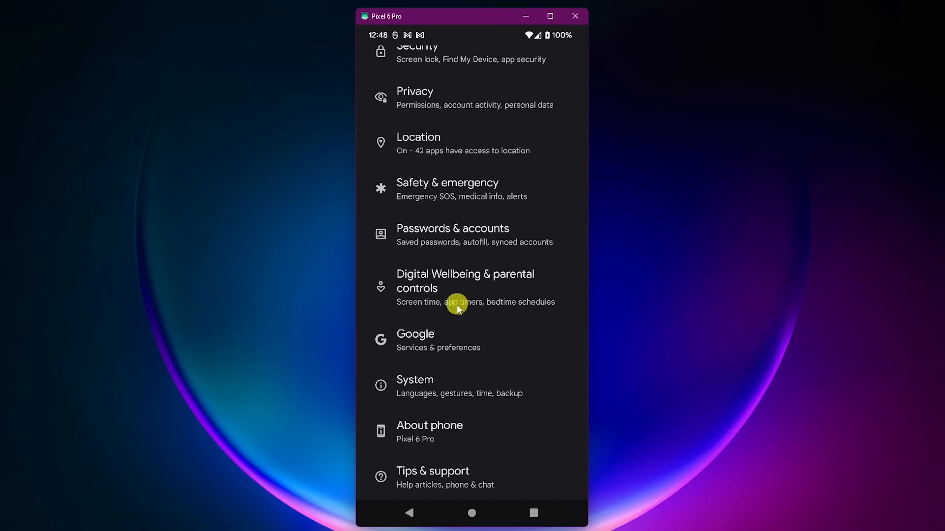
{"action": "left_click", "coordinate": [416, 341]}
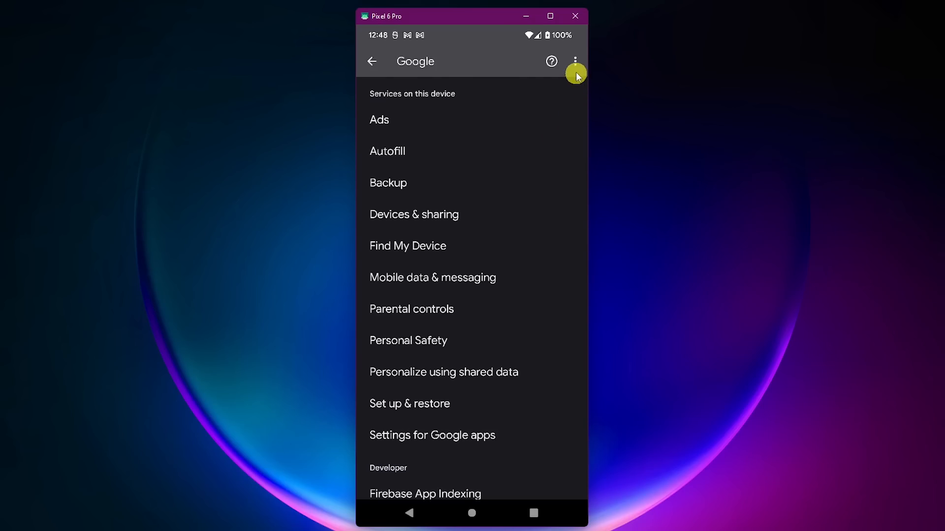
{"action": "left_click", "coordinate": [574, 61]}
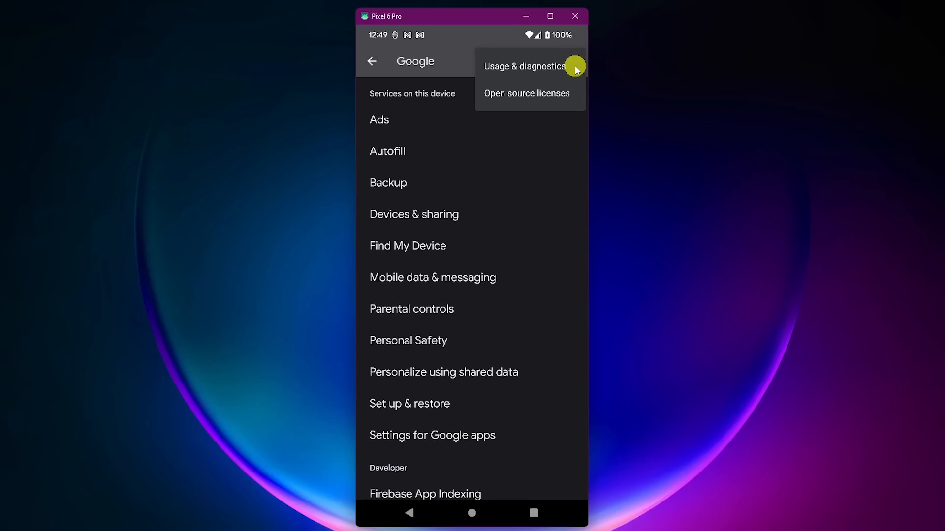
{"action": "left_click", "coordinate": [523, 66]}
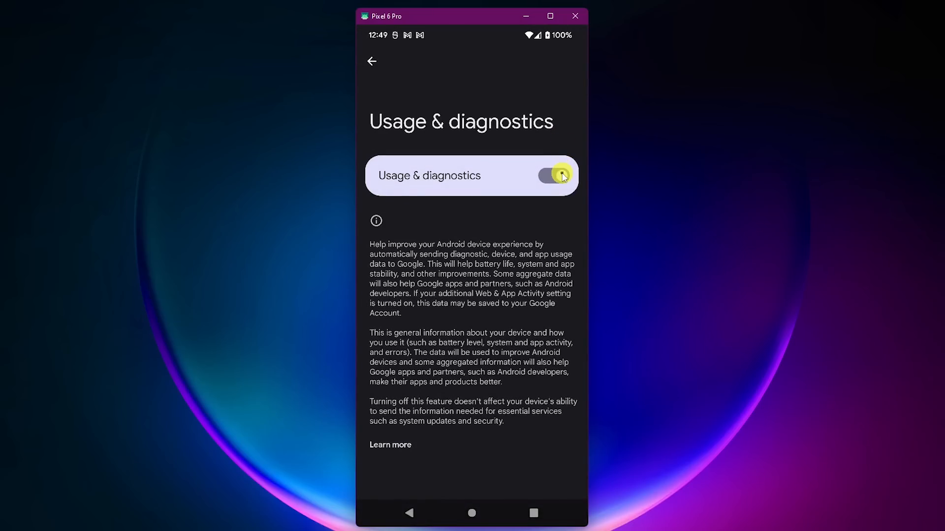
{"action": "left_click", "coordinate": [372, 61]}
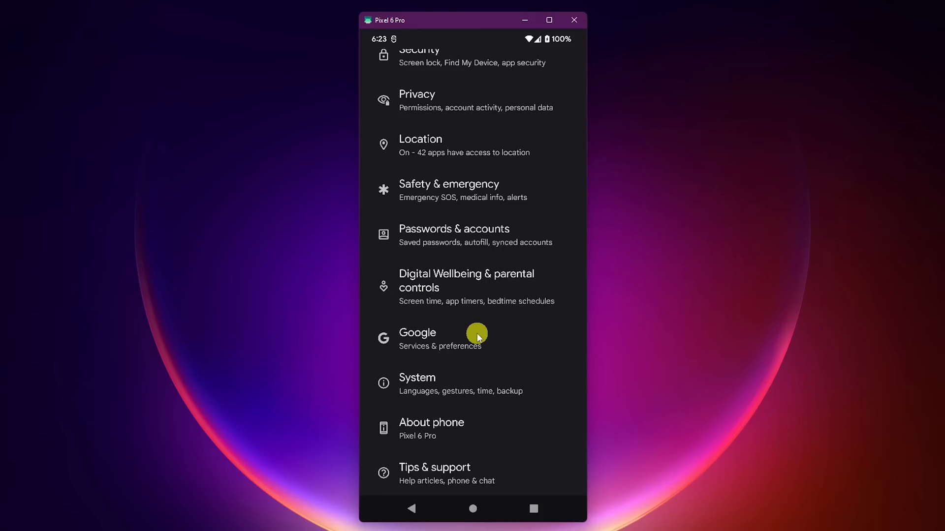
{"action": "left_click", "coordinate": [417, 337]}
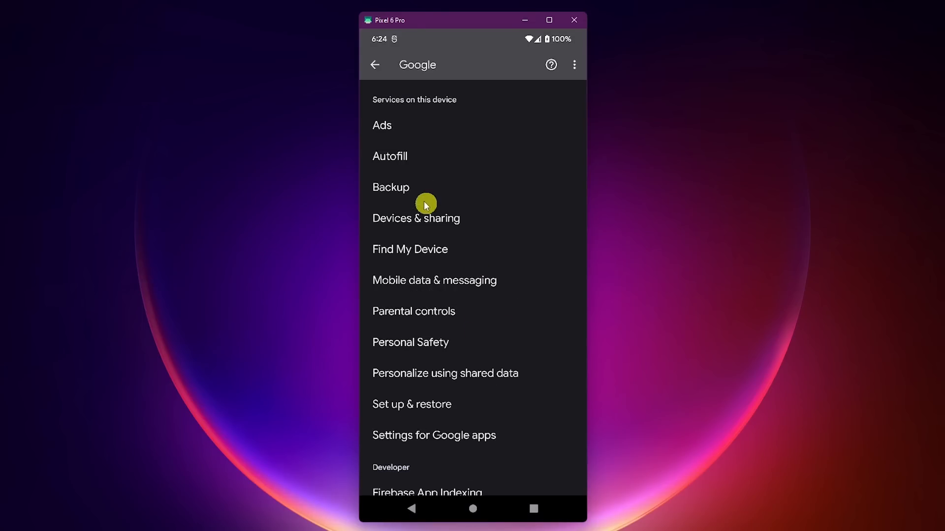
{"action": "left_click", "coordinate": [382, 125]}
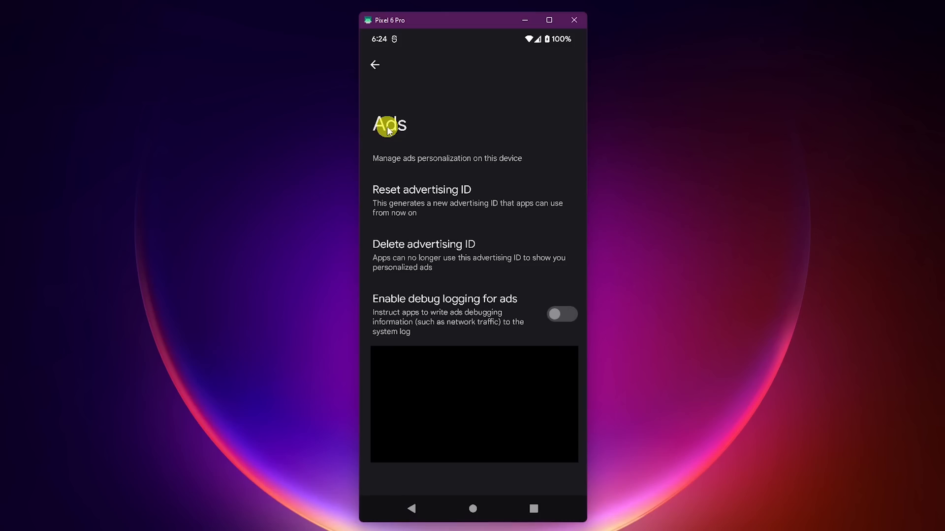
{"action": "mouse_move", "coordinate": [482, 247]}
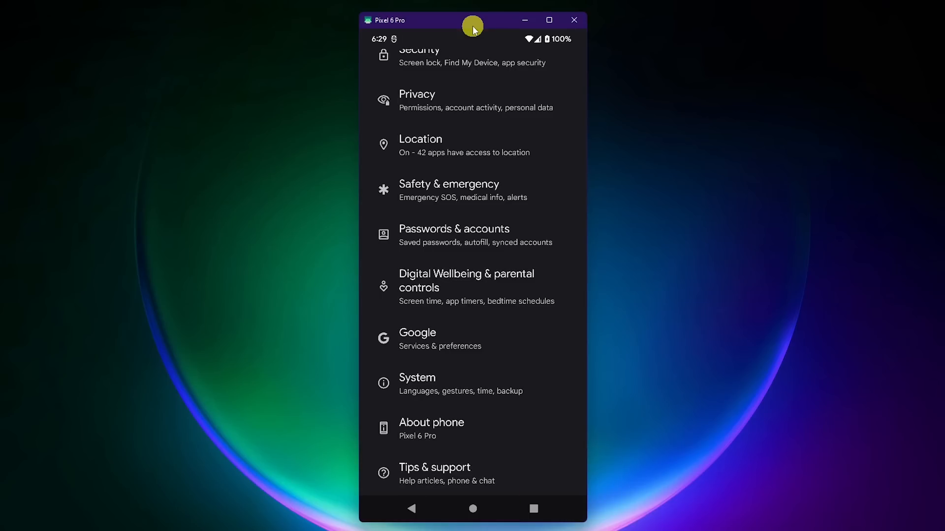
{"action": "mouse_move", "coordinate": [492, 278]}
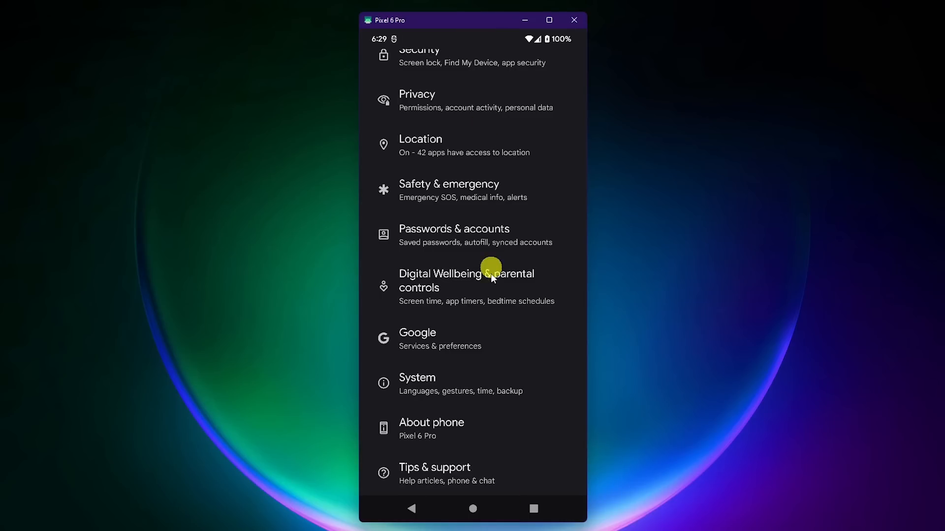
{"action": "left_click", "coordinate": [417, 378]}
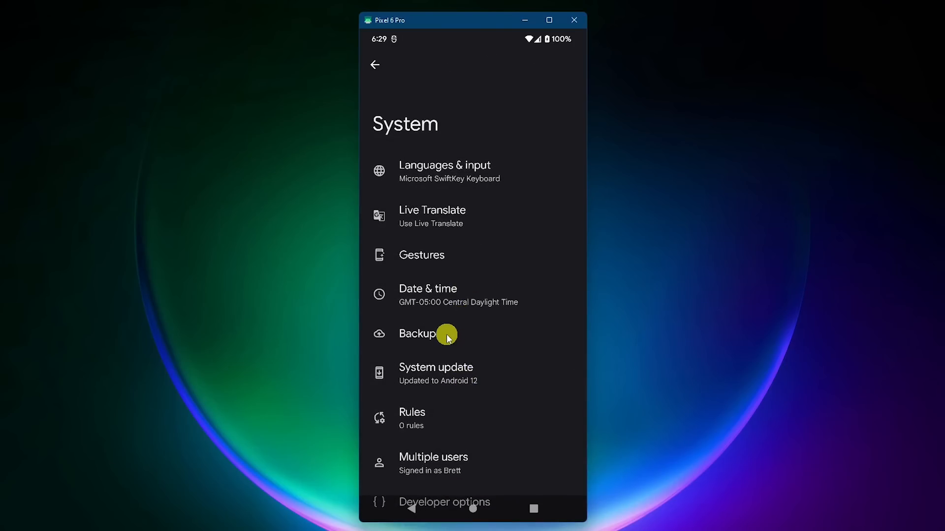
{"action": "left_click", "coordinate": [418, 334]}
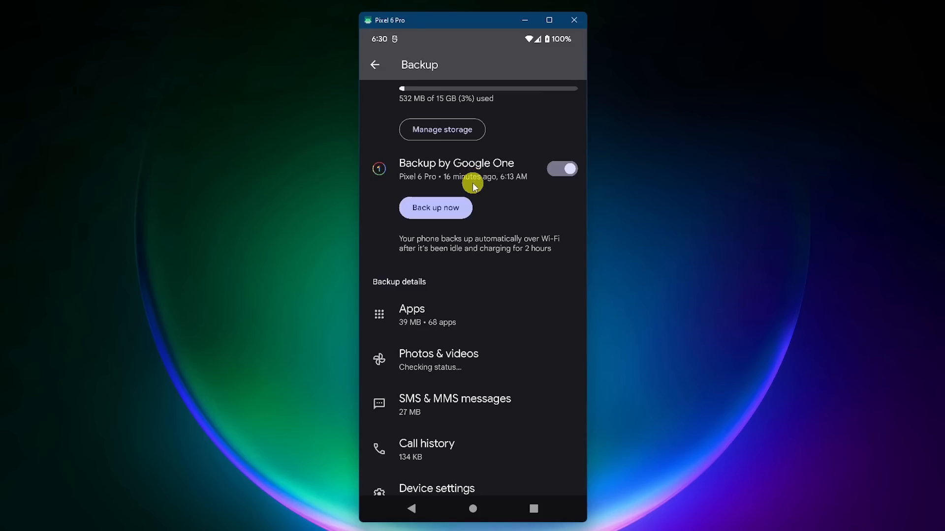
{"action": "left_click", "coordinate": [561, 168]}
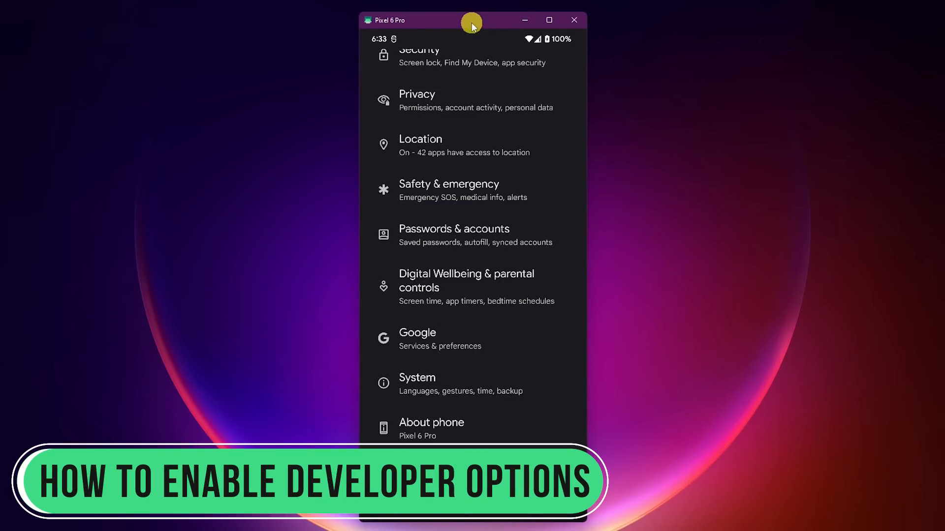
Tap the build number in System > About phone to unlock Developer options, then go back
{"action": "left_click", "coordinate": [418, 384]}
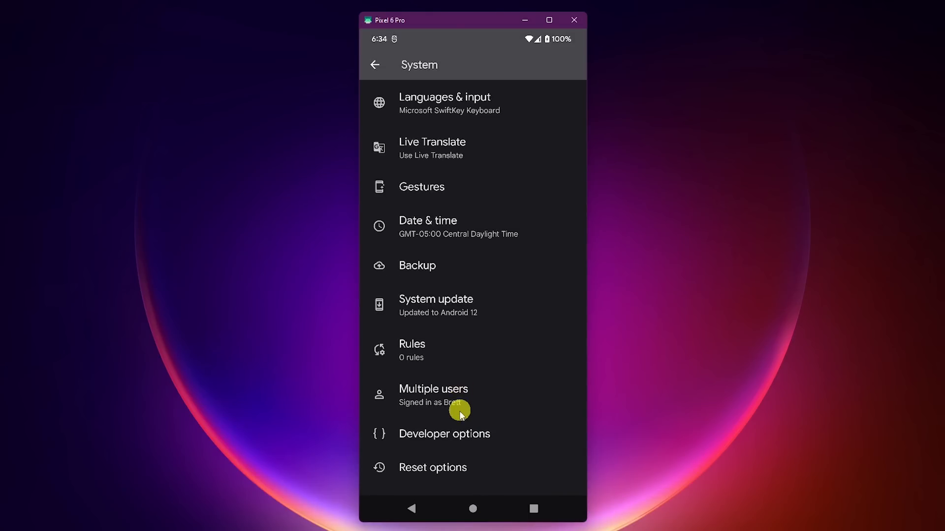
{"action": "mouse_move", "coordinate": [498, 436]}
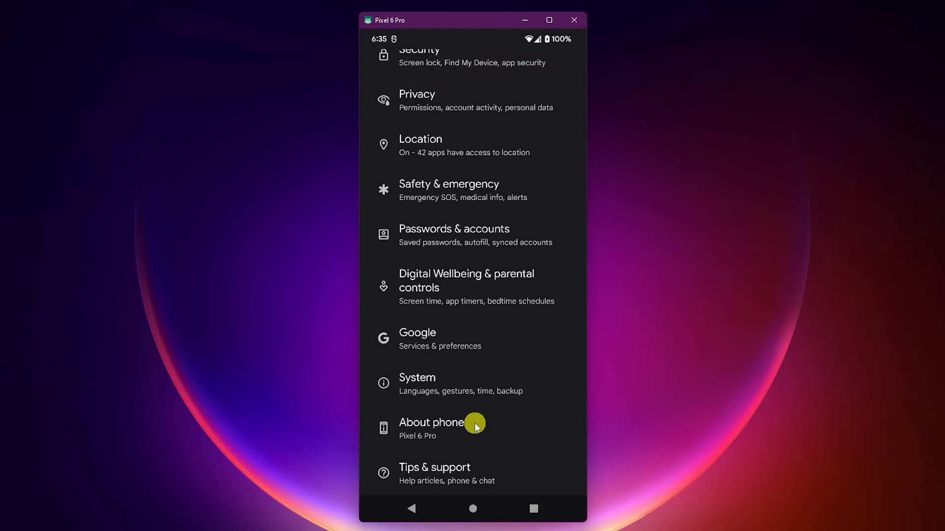
{"action": "left_click", "coordinate": [431, 422]}
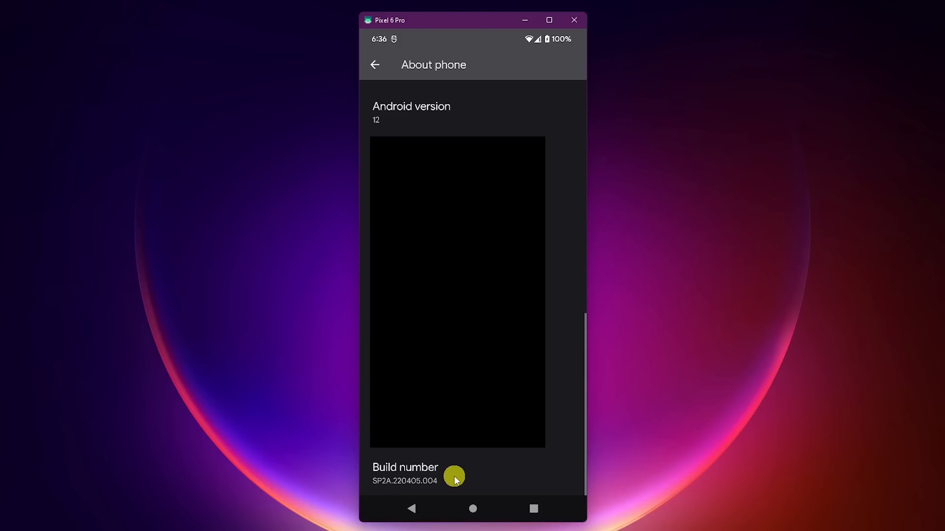
{"action": "left_click", "coordinate": [404, 474]}
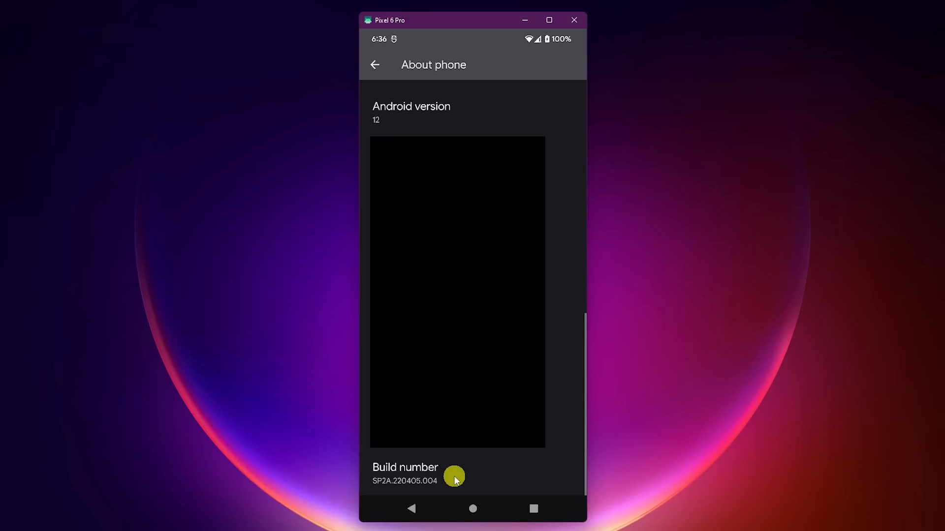
{"action": "left_click", "coordinate": [374, 65]}
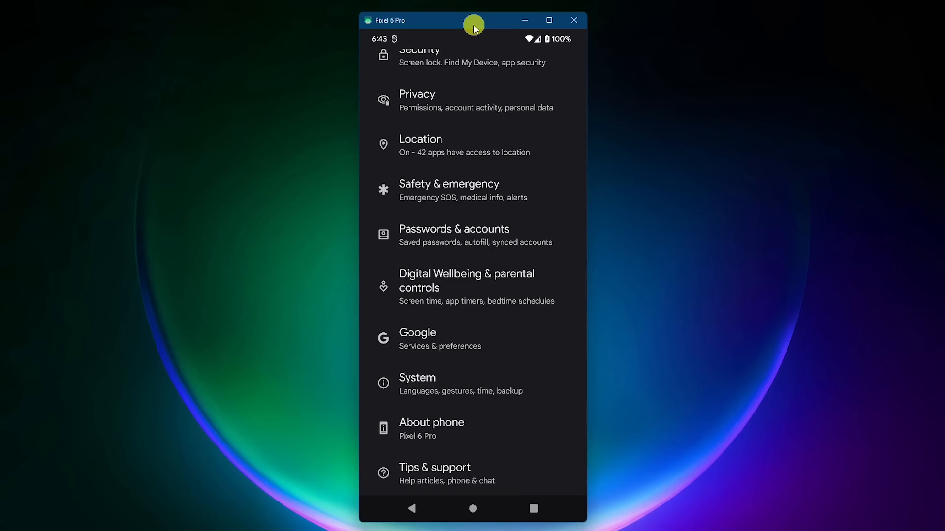
{"action": "mouse_move", "coordinate": [473, 107]}
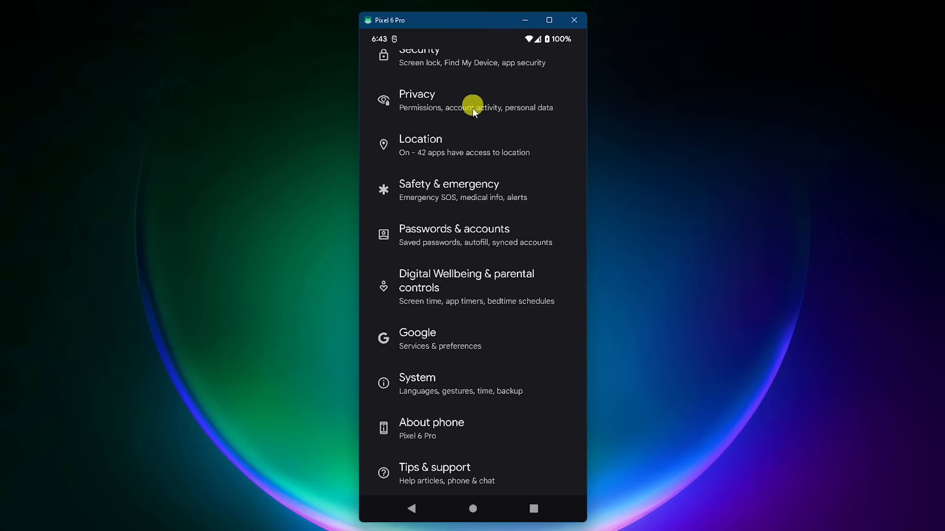
{"action": "left_click", "coordinate": [417, 384]}
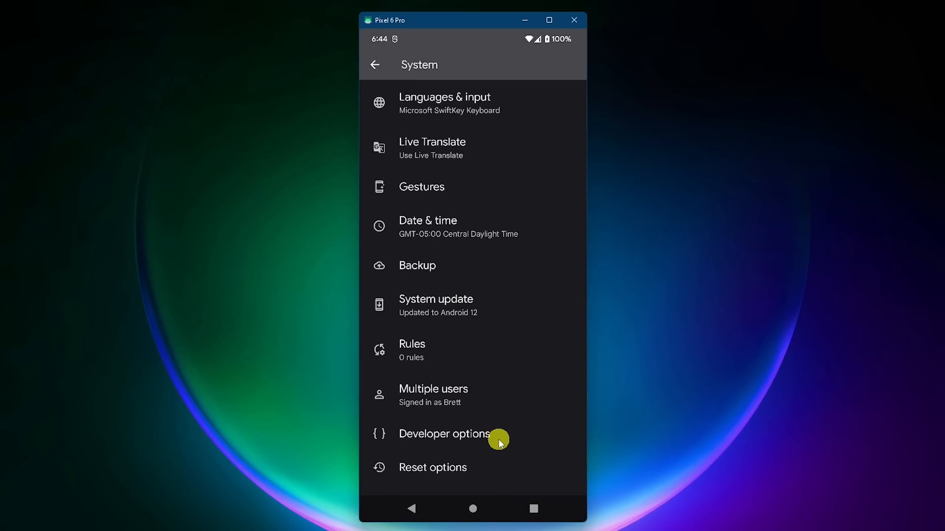
{"action": "left_click", "coordinate": [444, 434]}
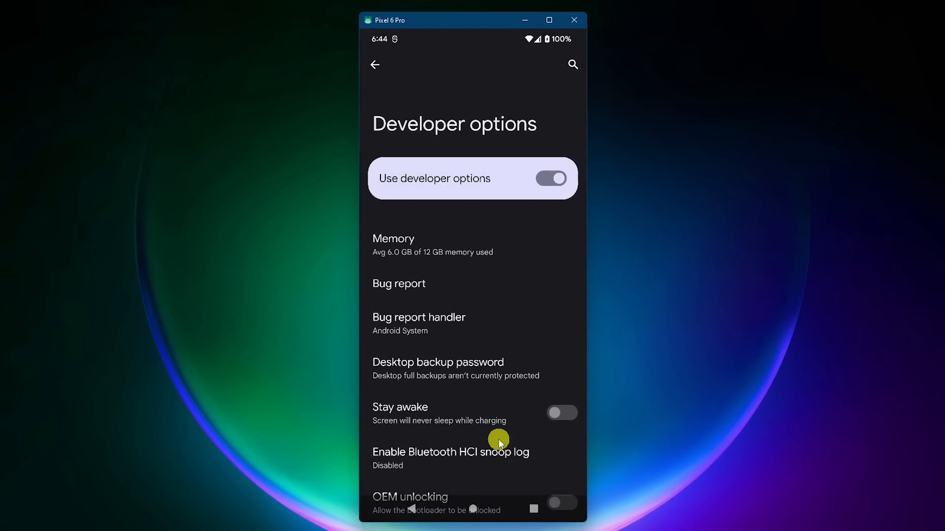
{"action": "scroll", "scroll_direction": "down", "scroll_amount": 3}
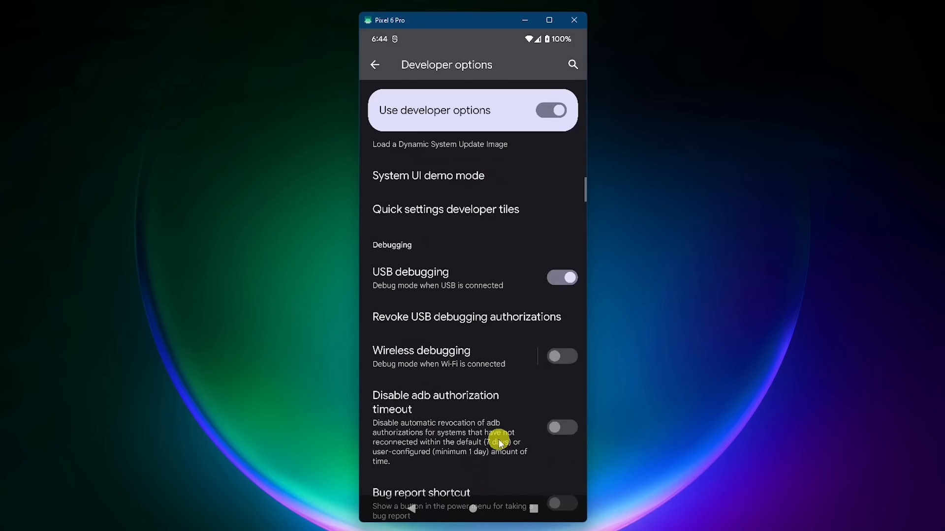
{"action": "scroll", "scroll_direction": "down", "scroll_amount": 3}
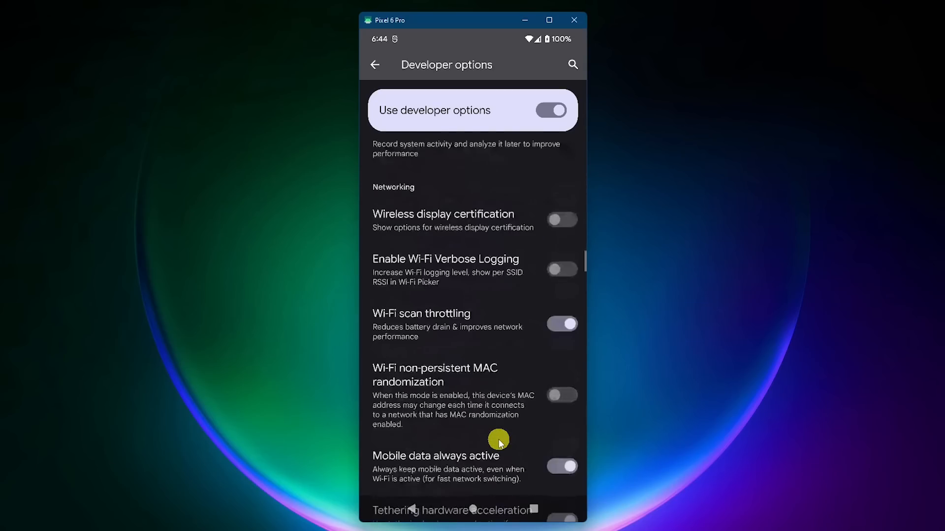
{"action": "scroll", "scroll_direction": "down", "scroll_amount": 3}
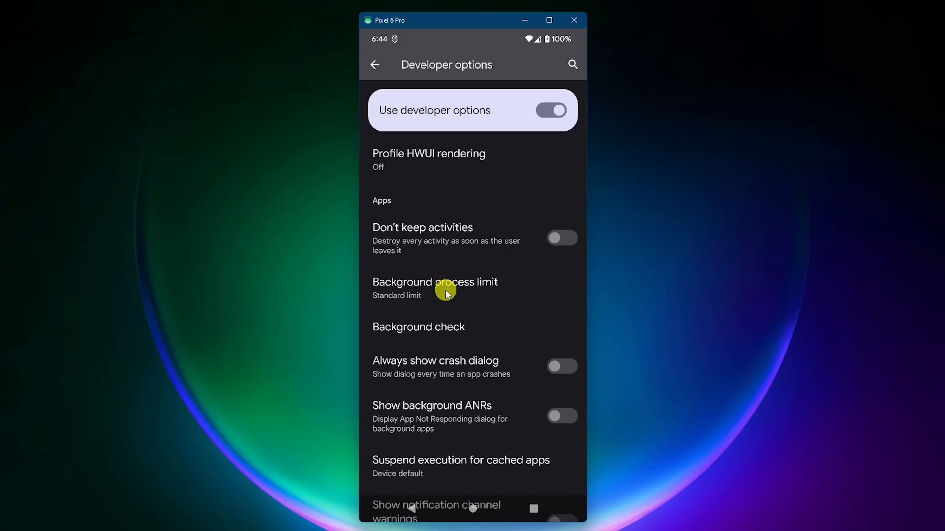
{"action": "left_click", "coordinate": [435, 288]}
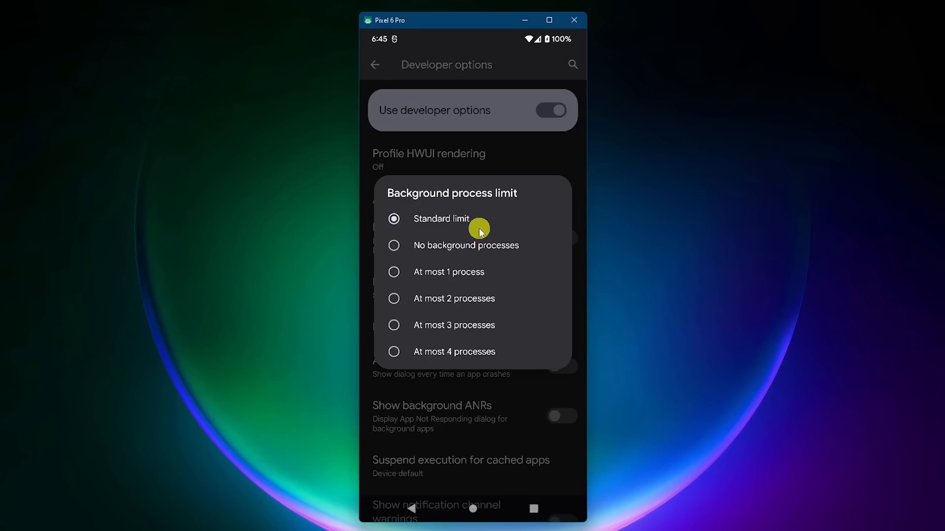
{"action": "mouse_move", "coordinate": [466, 292]}
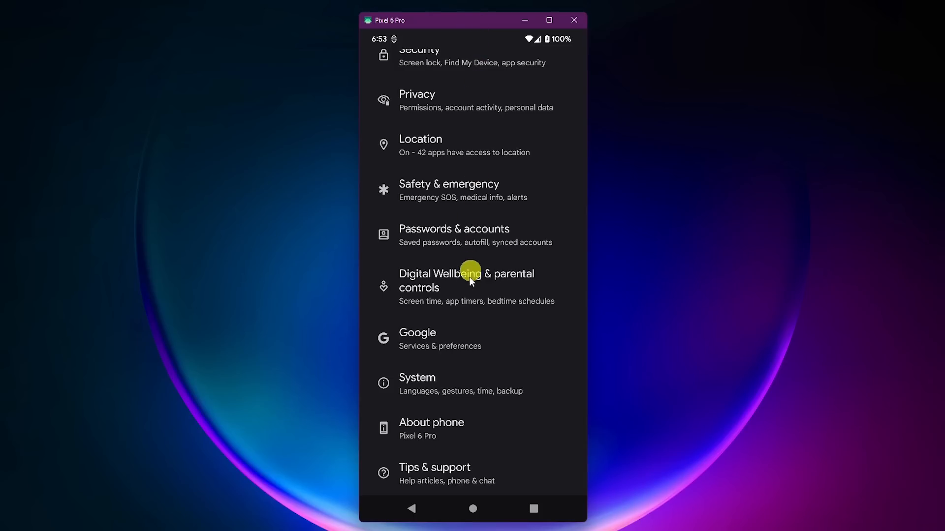
Enable the Sensors Off tile in Developer options > Quick settings developer tiles
{"action": "left_click", "coordinate": [417, 378]}
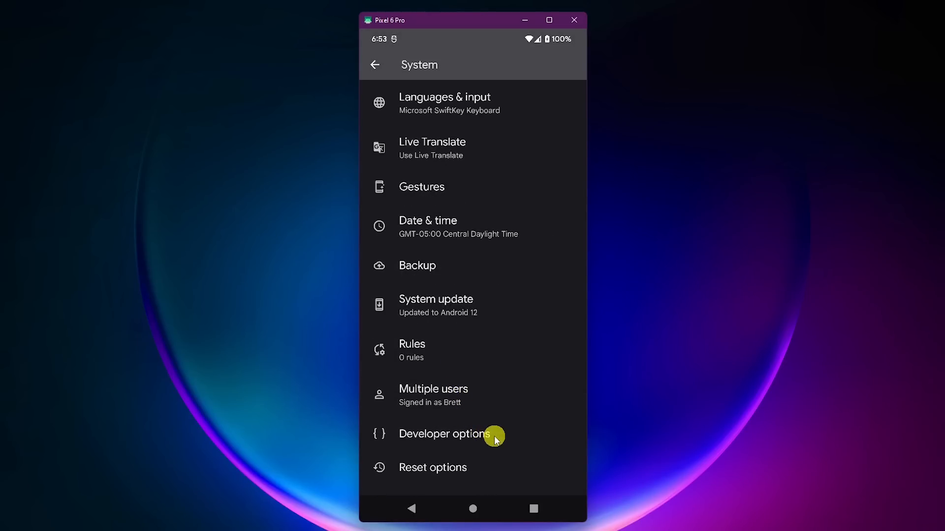
{"action": "left_click", "coordinate": [443, 434]}
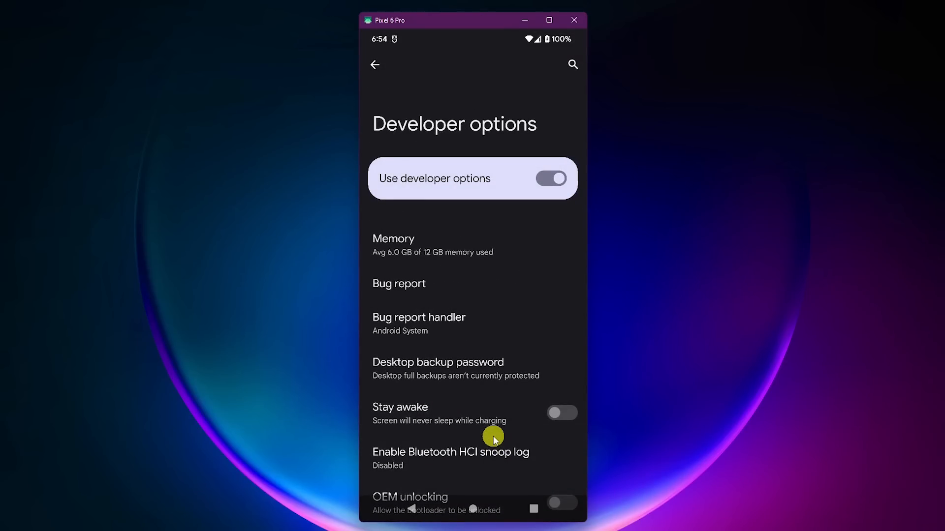
{"action": "scroll", "scroll_direction": "down", "scroll_amount": 3}
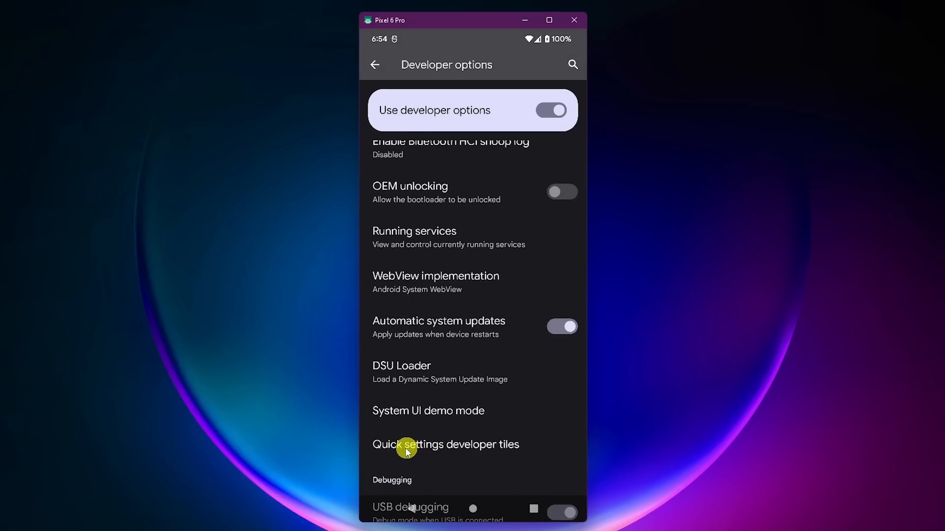
{"action": "mouse_move", "coordinate": [526, 449]}
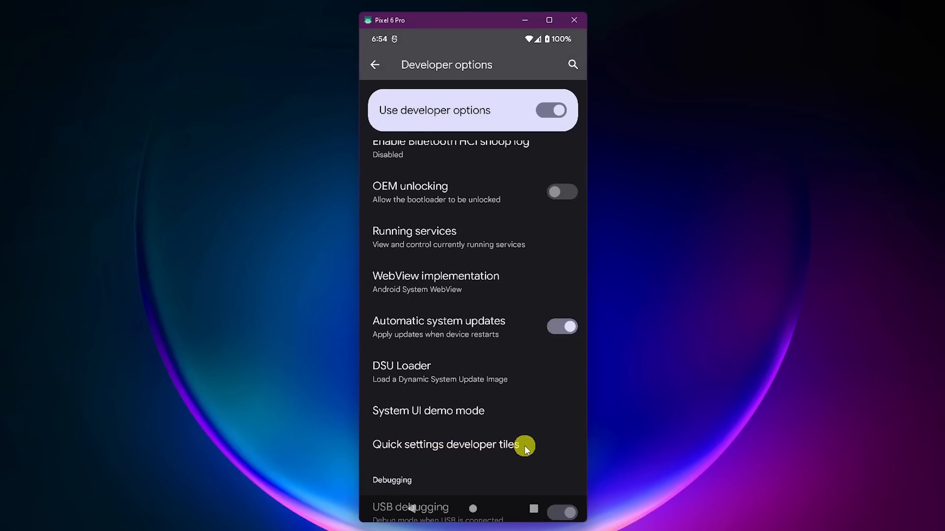
{"action": "left_click", "coordinate": [445, 444]}
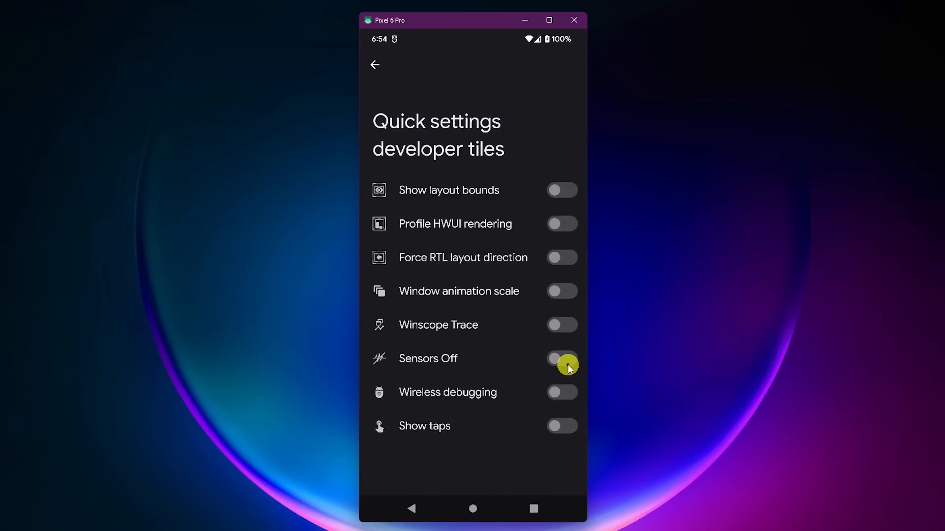
{"action": "left_click", "coordinate": [560, 358]}
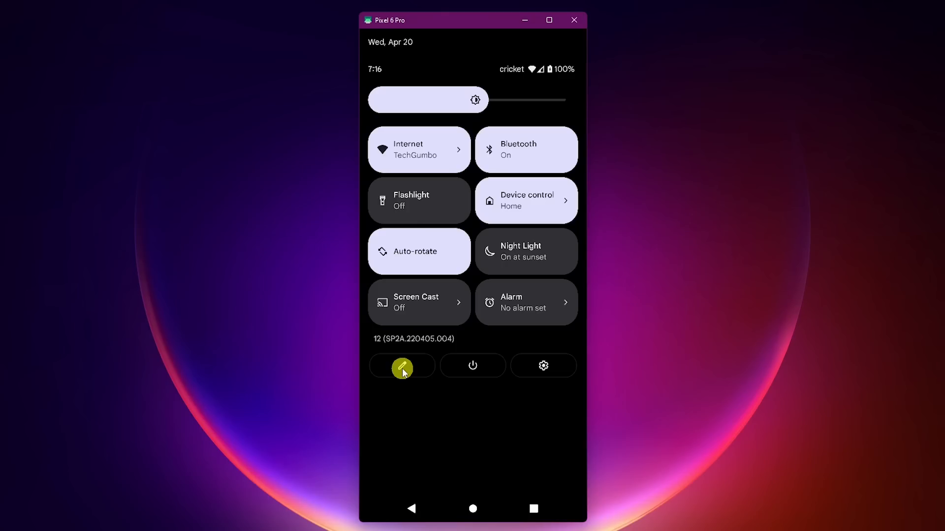
Enter the quick settings tile editor and browse the tiles available to add
{"action": "left_click", "coordinate": [401, 367]}
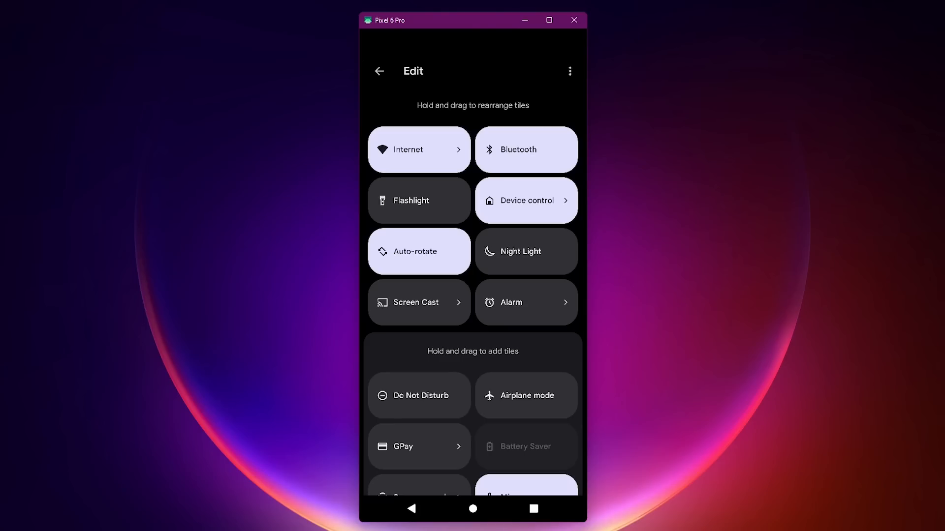
{"action": "scroll", "scroll_direction": "down", "scroll_amount": 3}
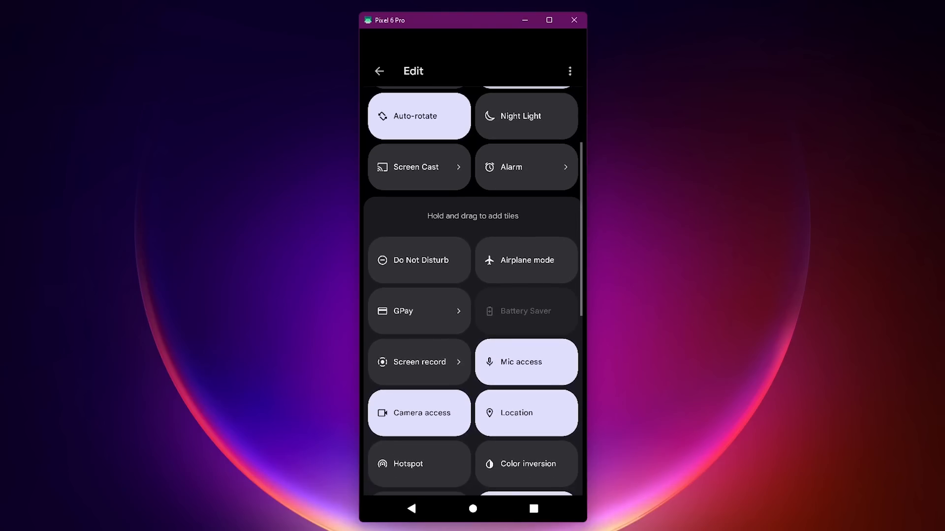
{"action": "scroll", "scroll_direction": "down", "scroll_amount": 3}
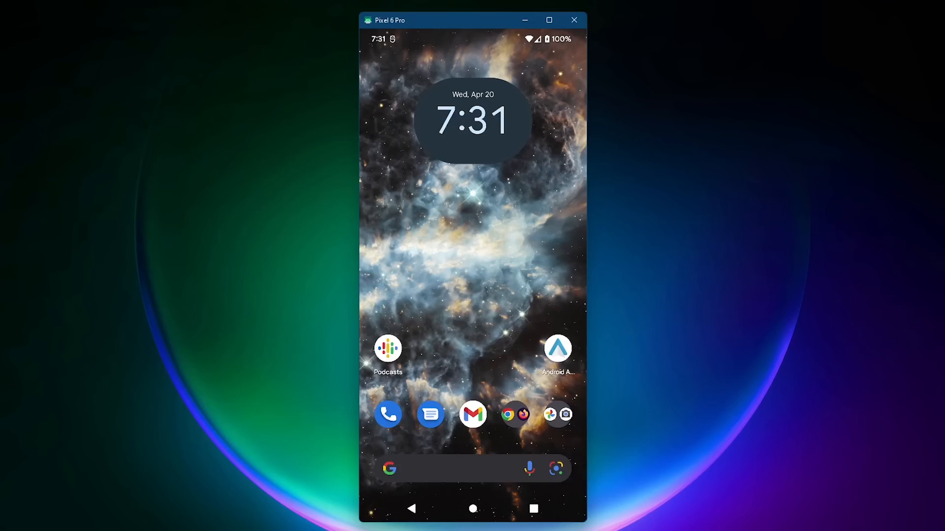
From the Pixel launcher's Home settings, switch off 'Add app icons to Home screen' for new apps
{"action": "left_click", "coordinate": [472, 241]}
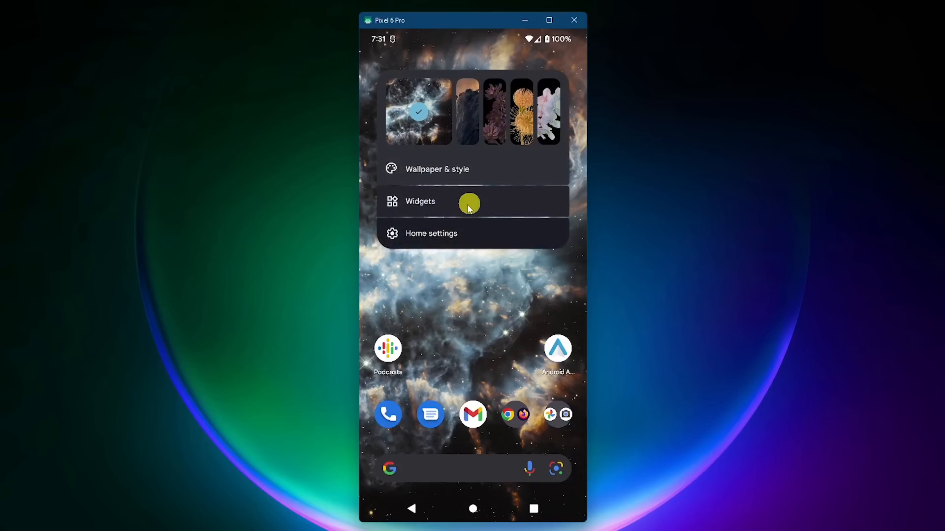
{"action": "mouse_move", "coordinate": [450, 234]}
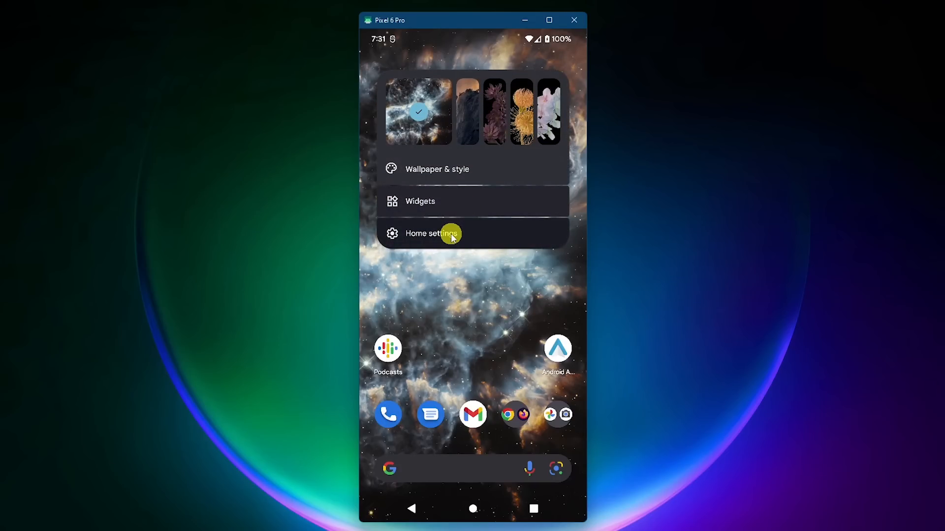
{"action": "left_click", "coordinate": [431, 234]}
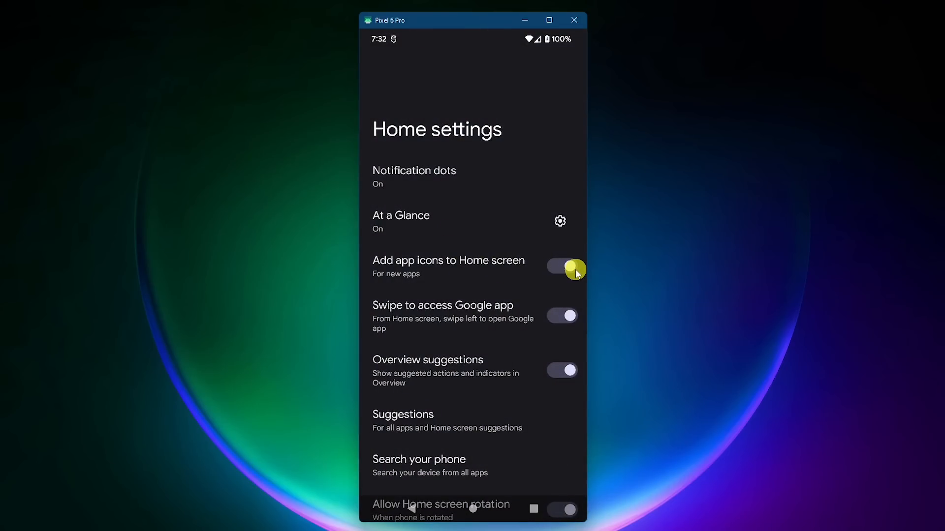
{"action": "left_click", "coordinate": [562, 266]}
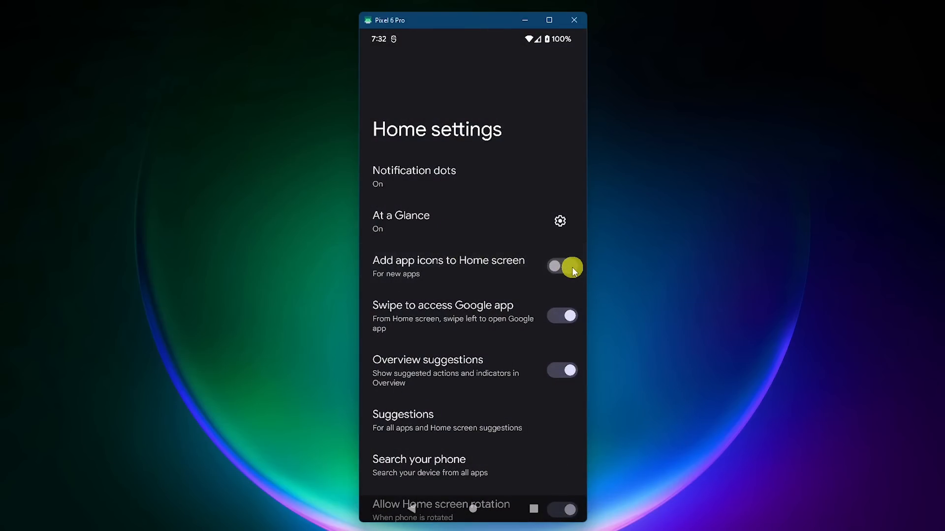